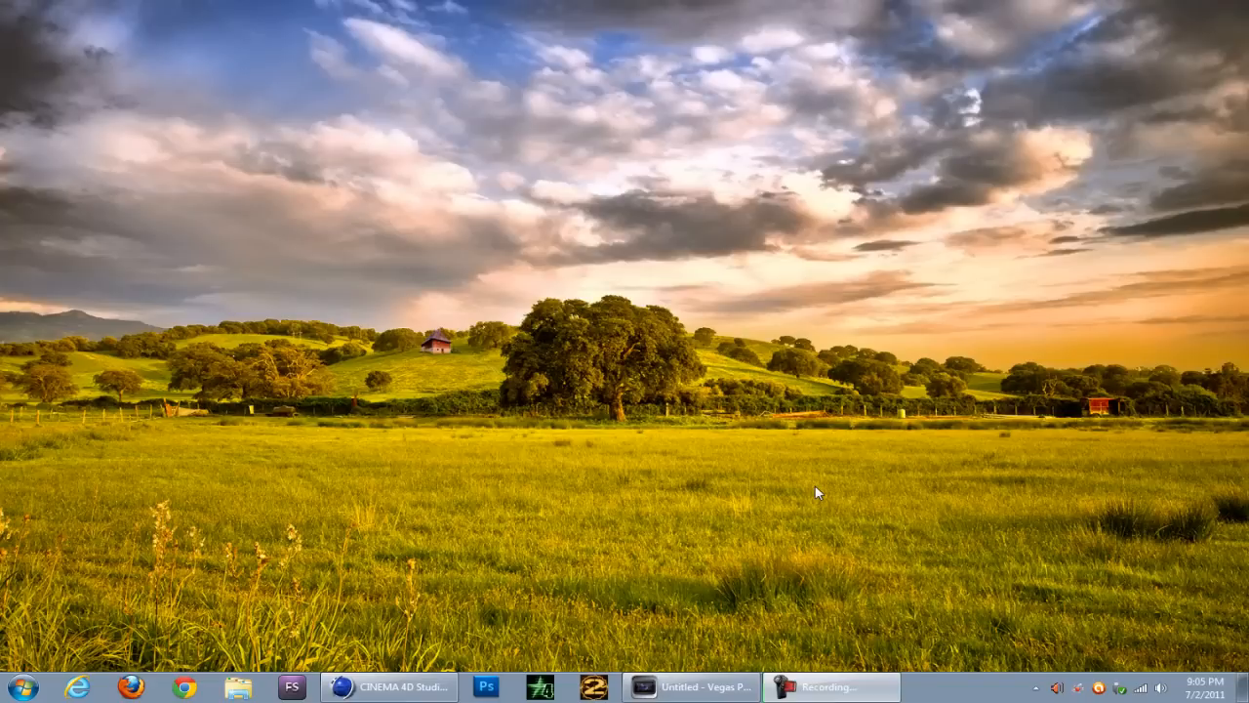
pyautogui.moveTo(525, 536)
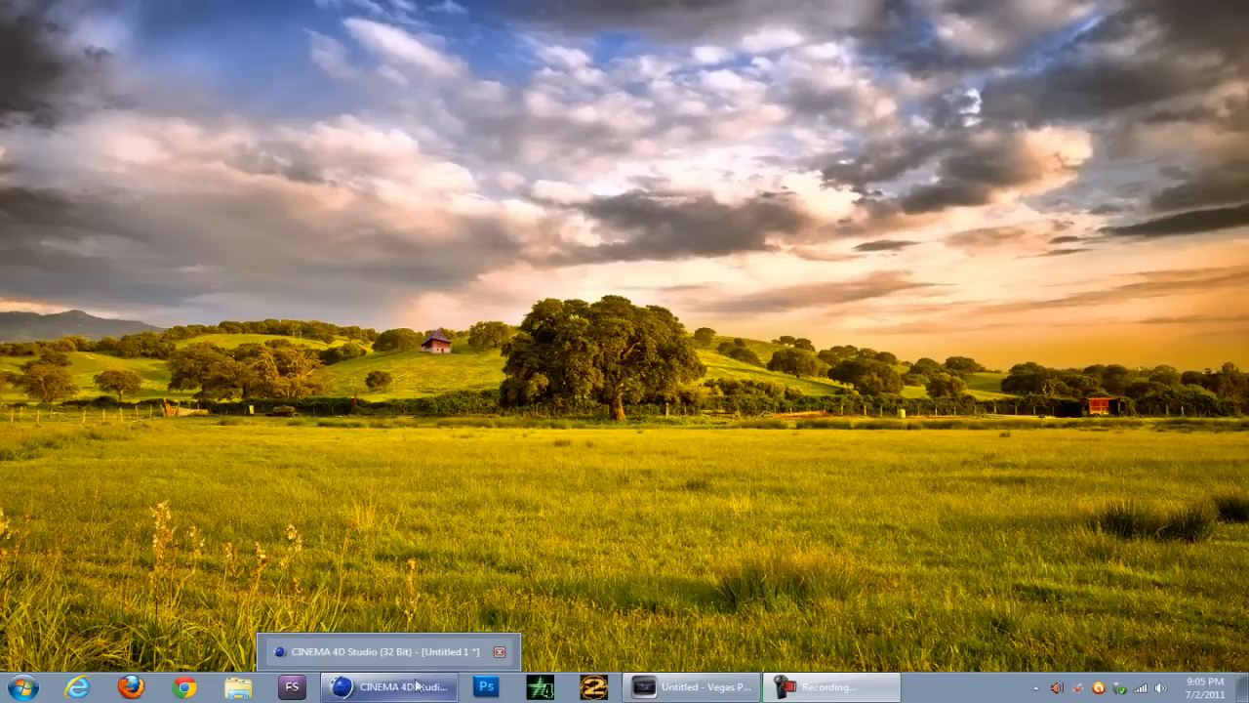
# Bring the CINEMA 4D Studio window with the untitled scene to the front from the taskbar
pyautogui.click(389, 686)
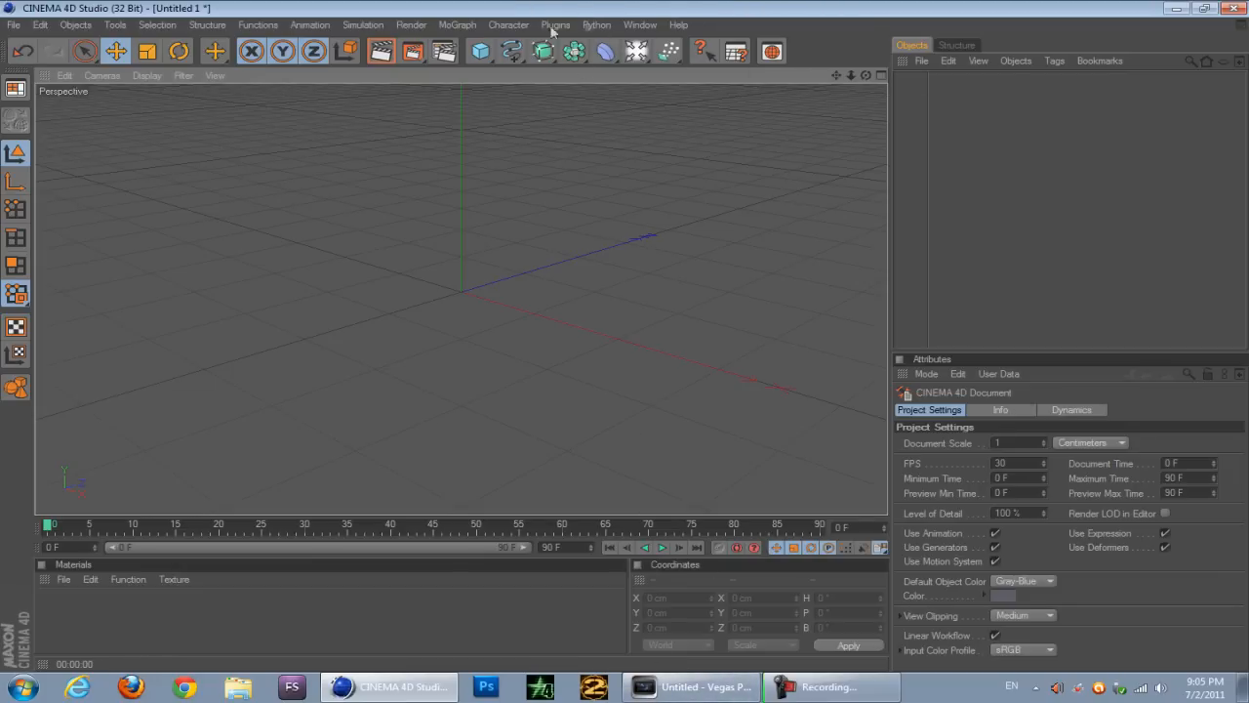
pyautogui.moveTo(470, 27)
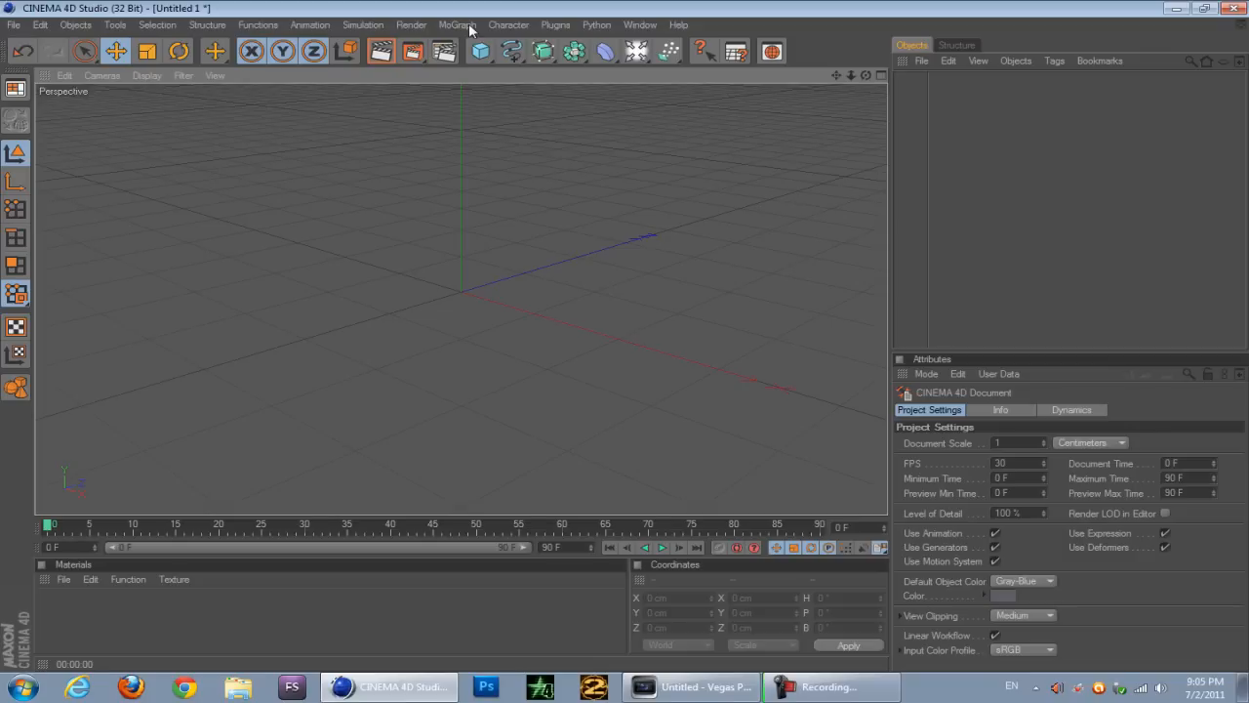
# Add a MoGraph MoText object and set its text to 'nzohd'
pyautogui.click(457, 24)
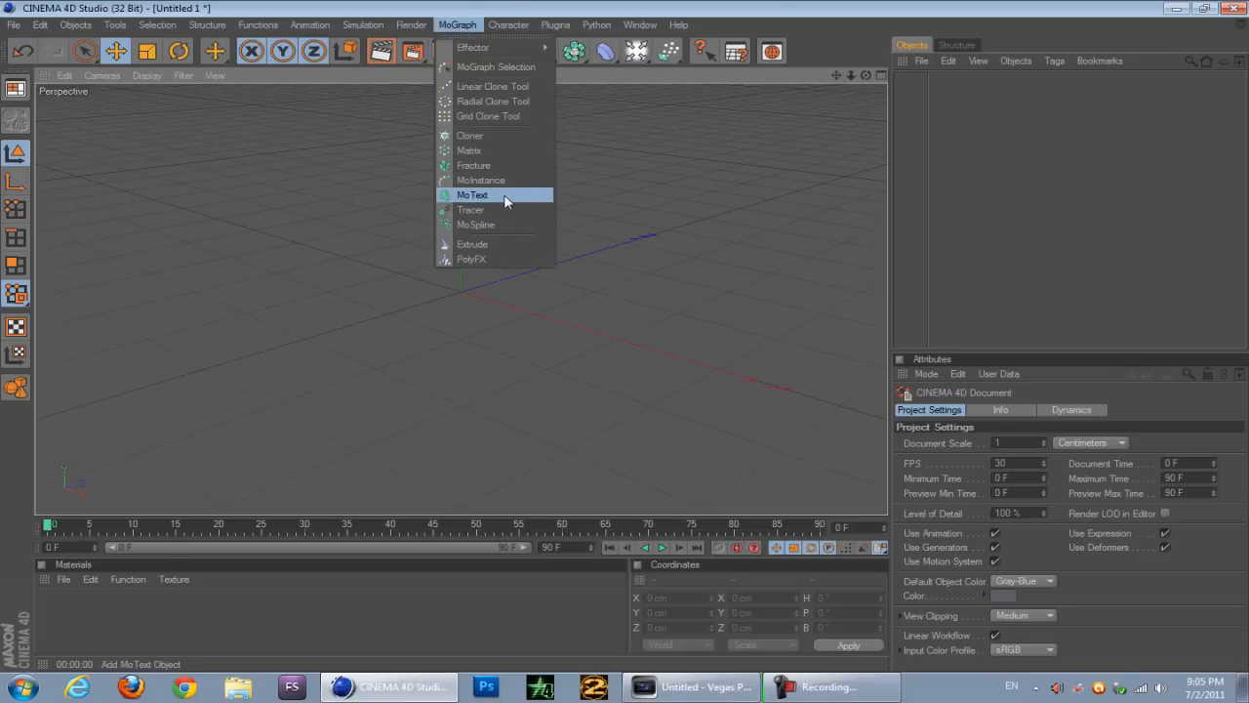
pyautogui.click(471, 194)
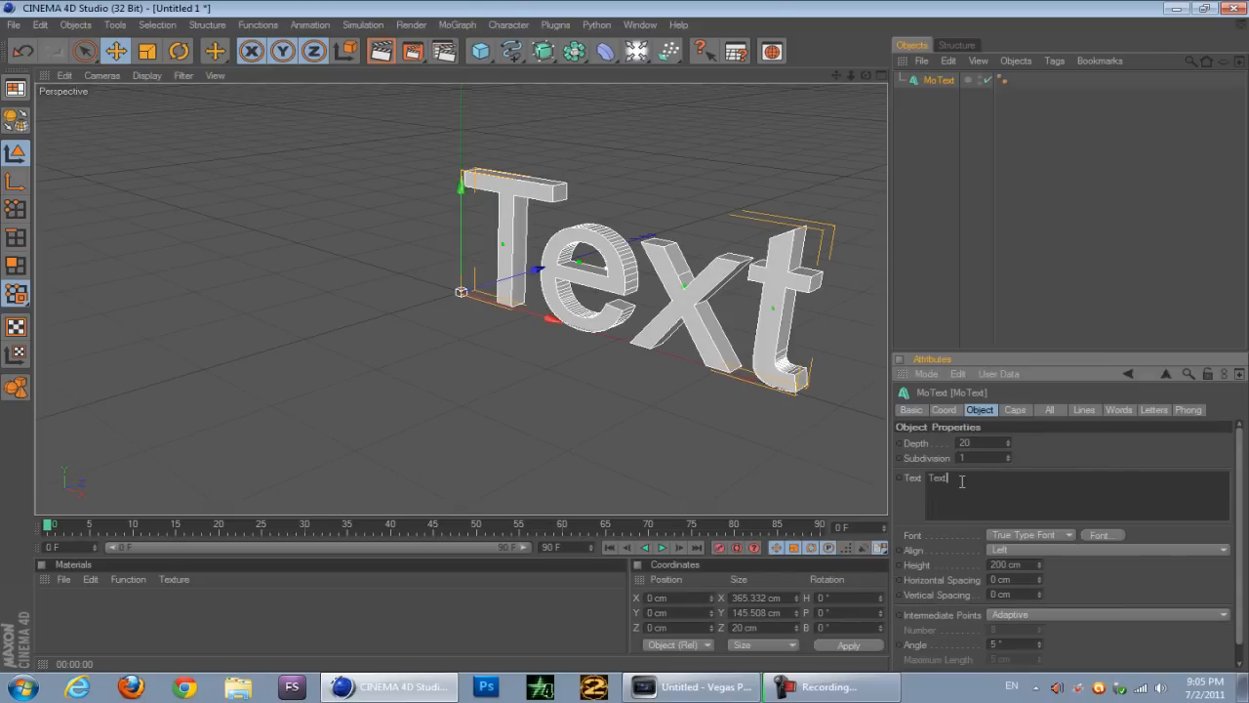
pyautogui.write('n')
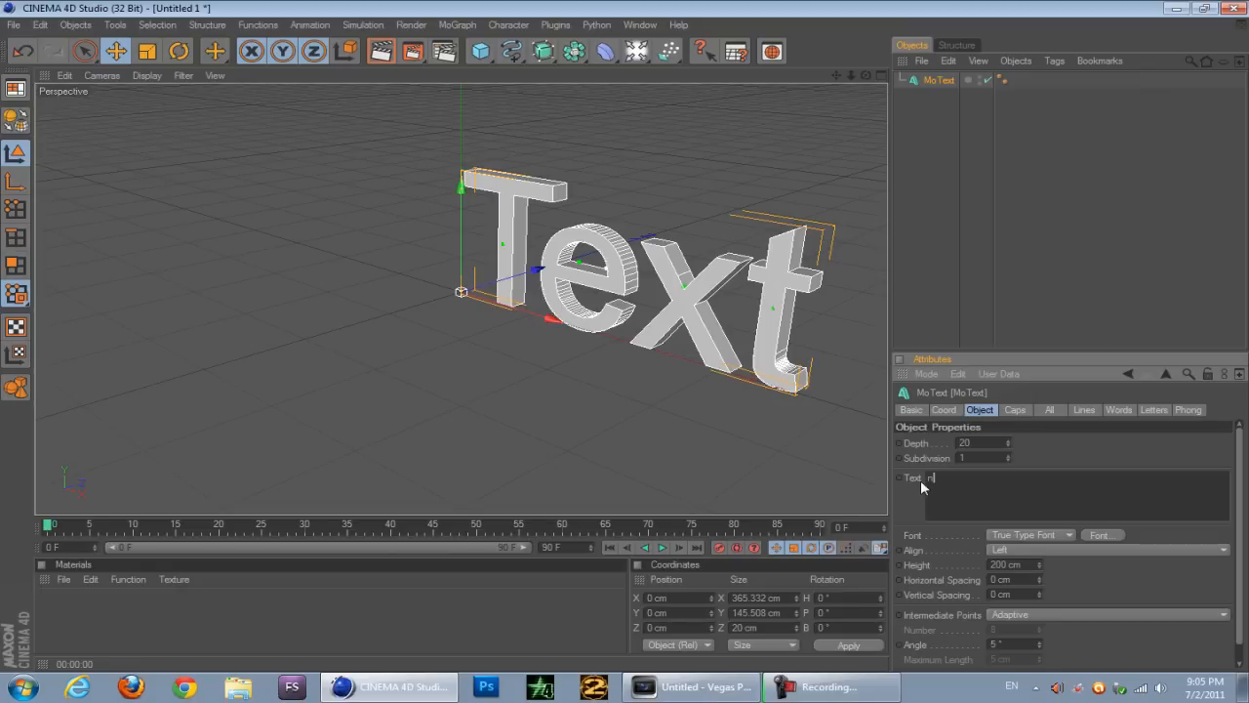
pyautogui.write('zohd')
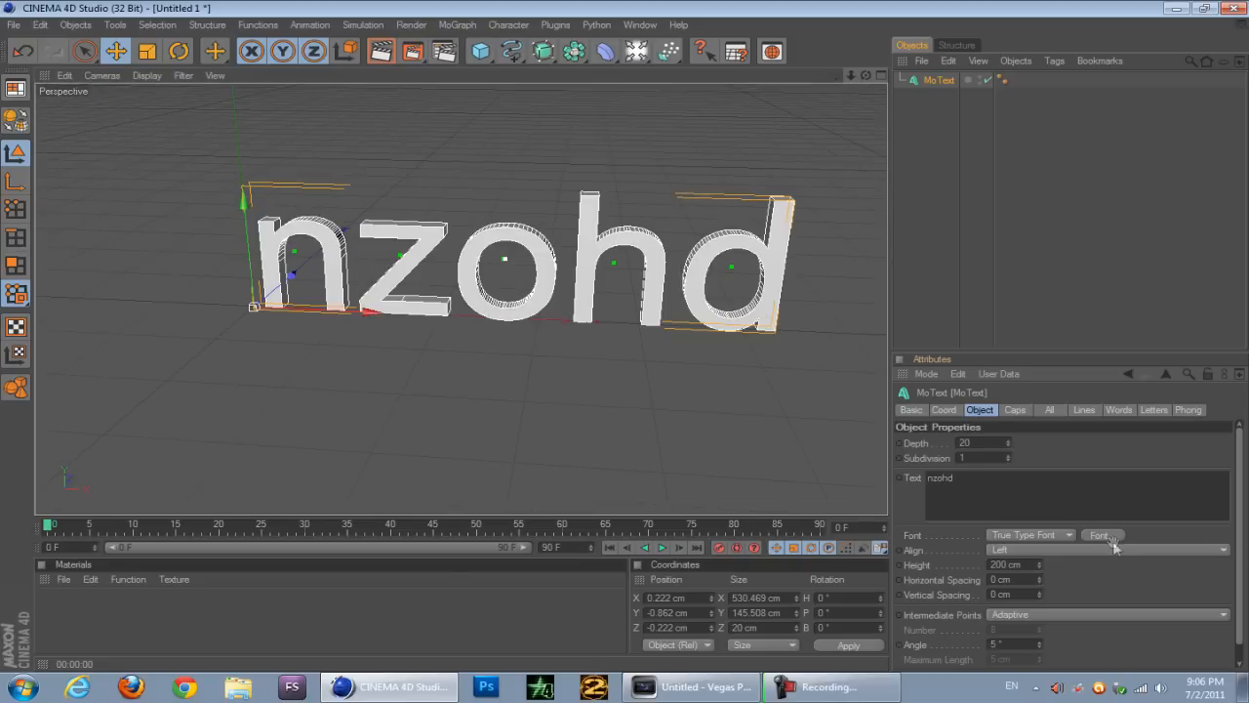
# Try a blocky font on the nzohd text, then switch it to the ILLEGAL CURVES font
pyautogui.click(1102, 534)
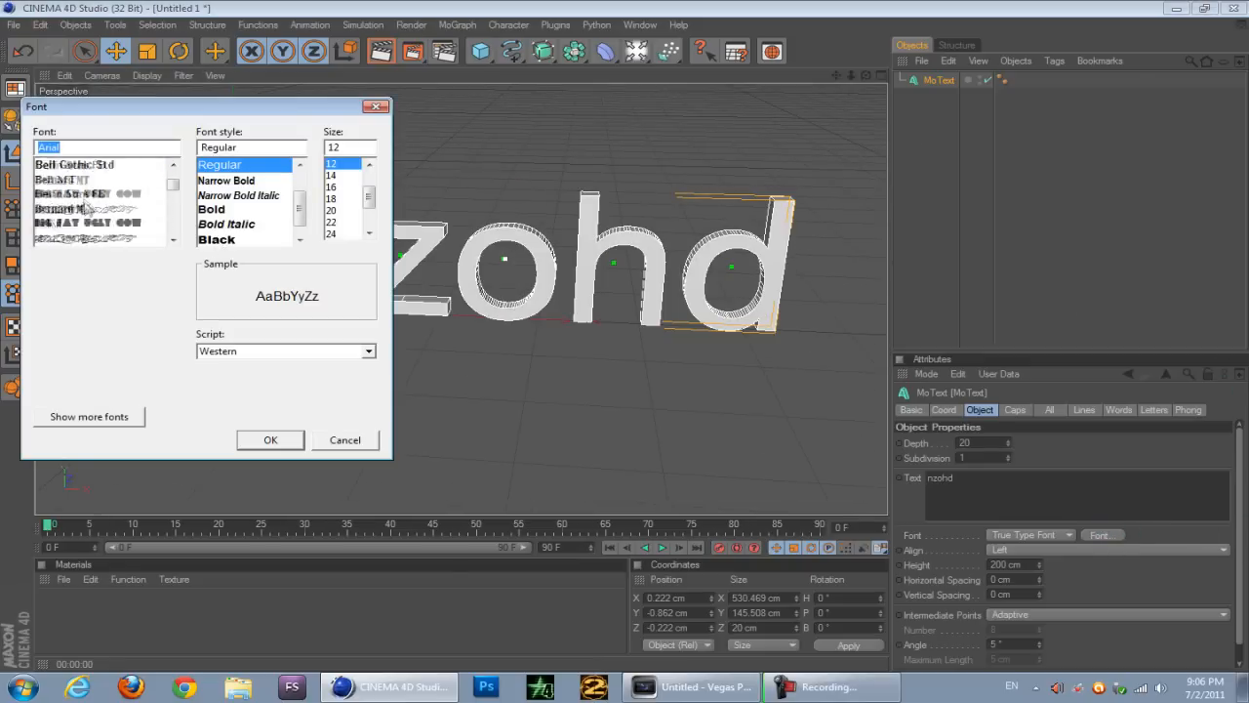
pyautogui.scroll(-3)
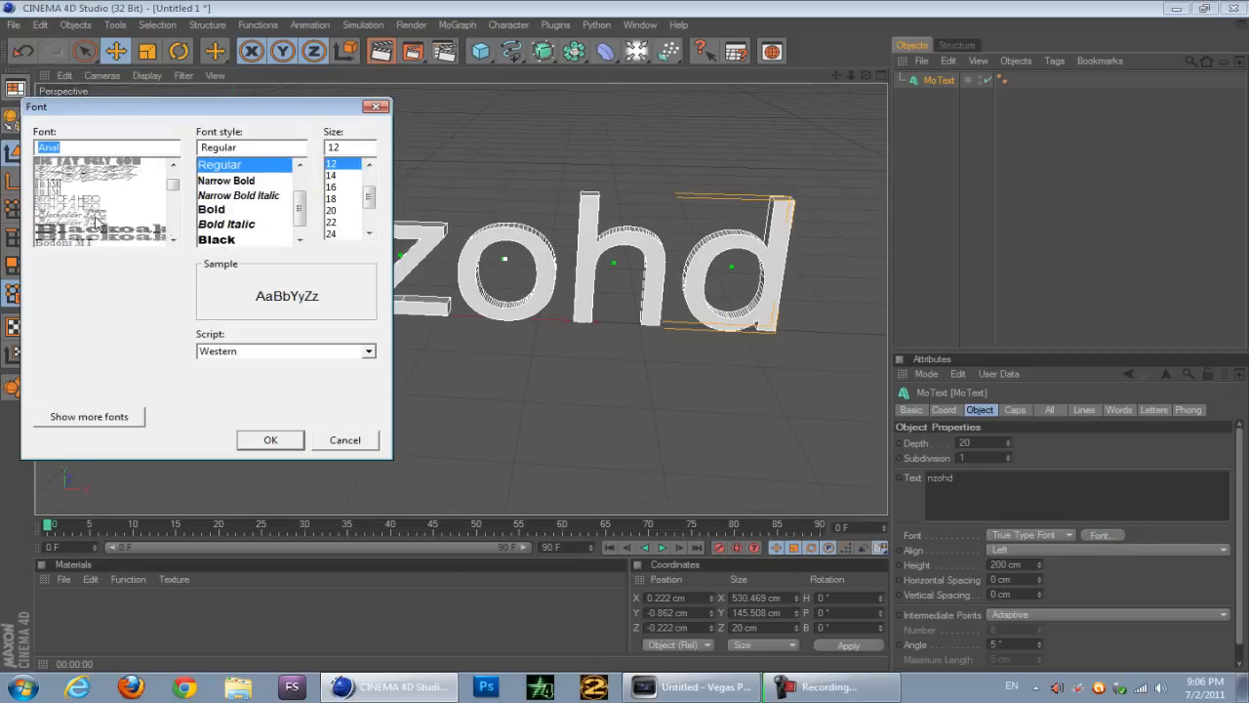
pyautogui.click(270, 440)
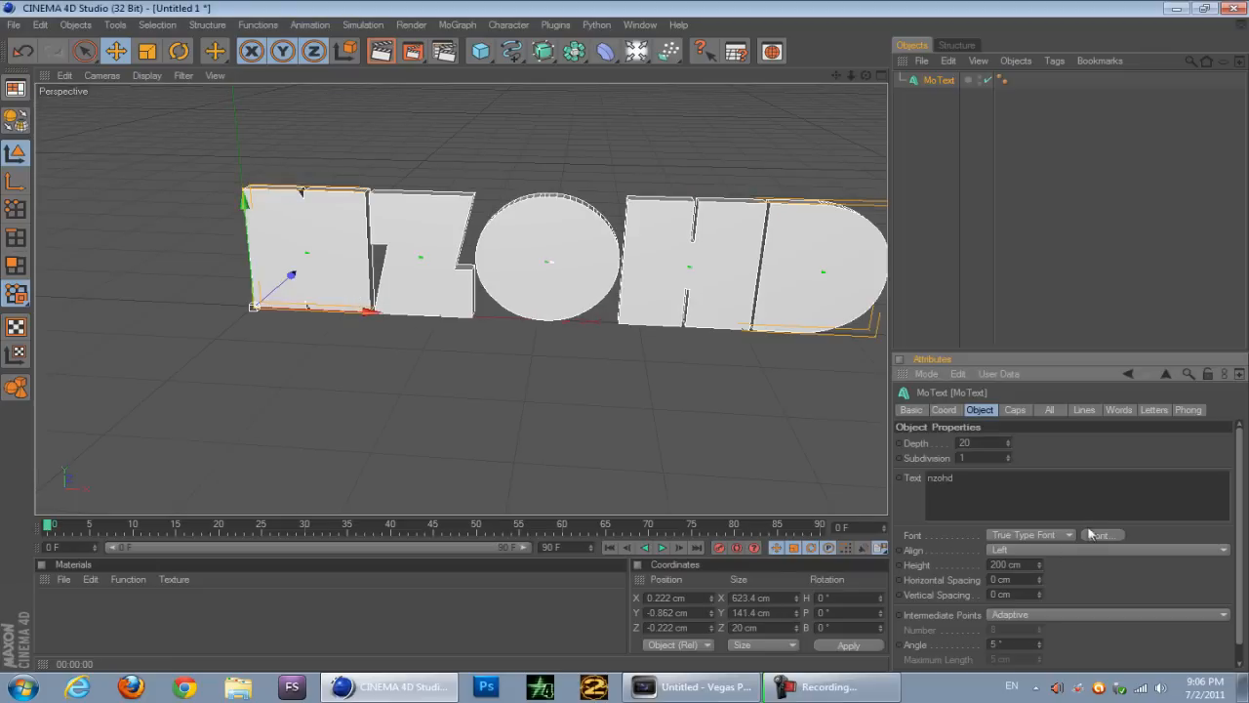
pyautogui.click(1101, 534)
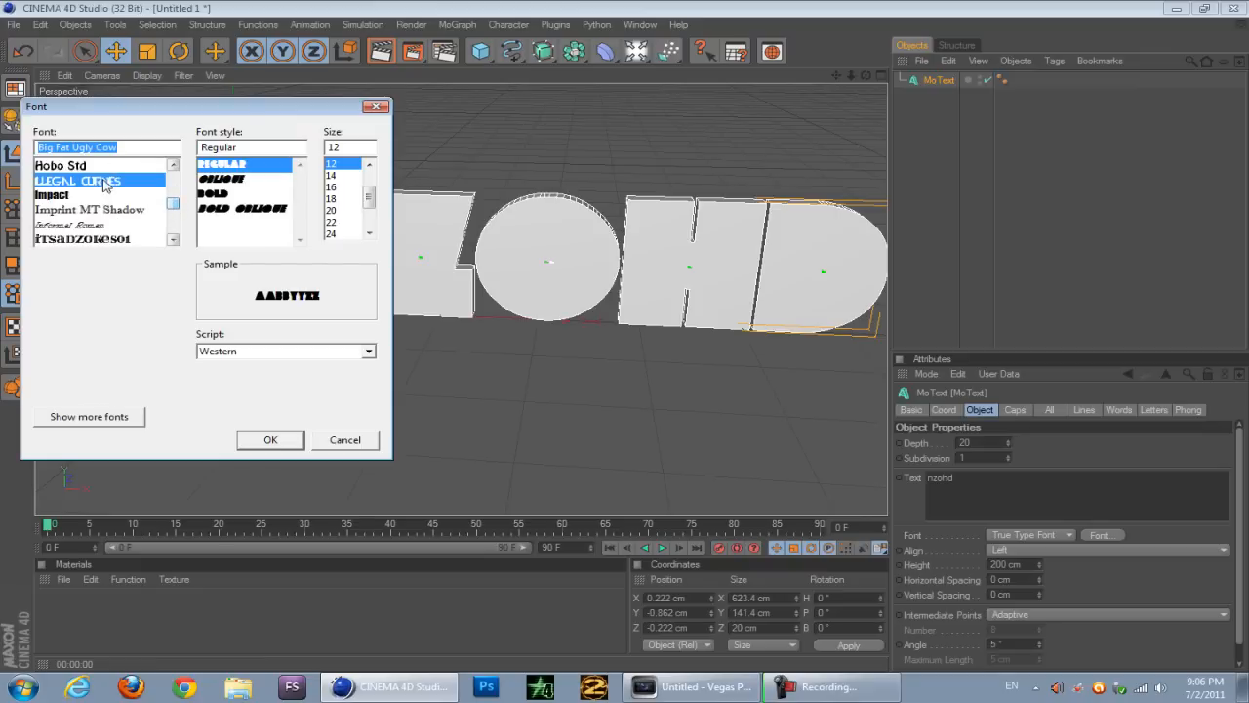
pyautogui.click(270, 439)
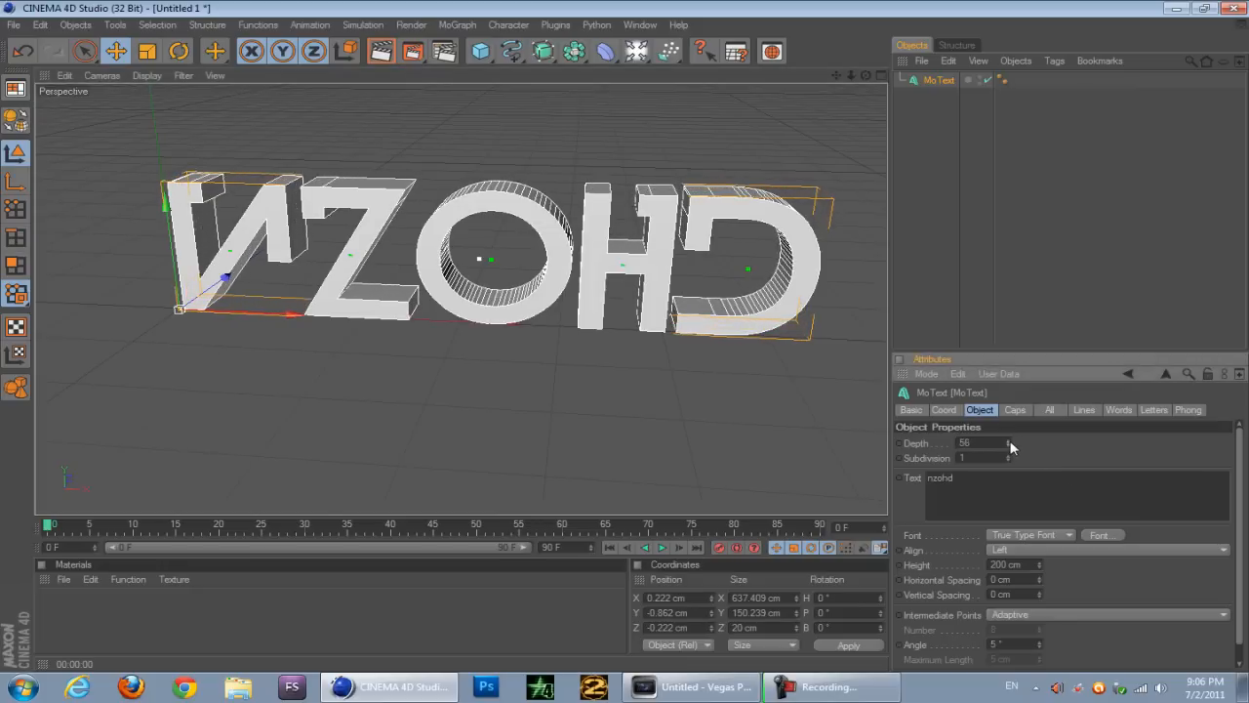
# Raise the letters' extrusion depth to 60 and stop playback of the recorded position animation
pyautogui.moveTo(975, 442); pyautogui.dragTo(1010, 442)
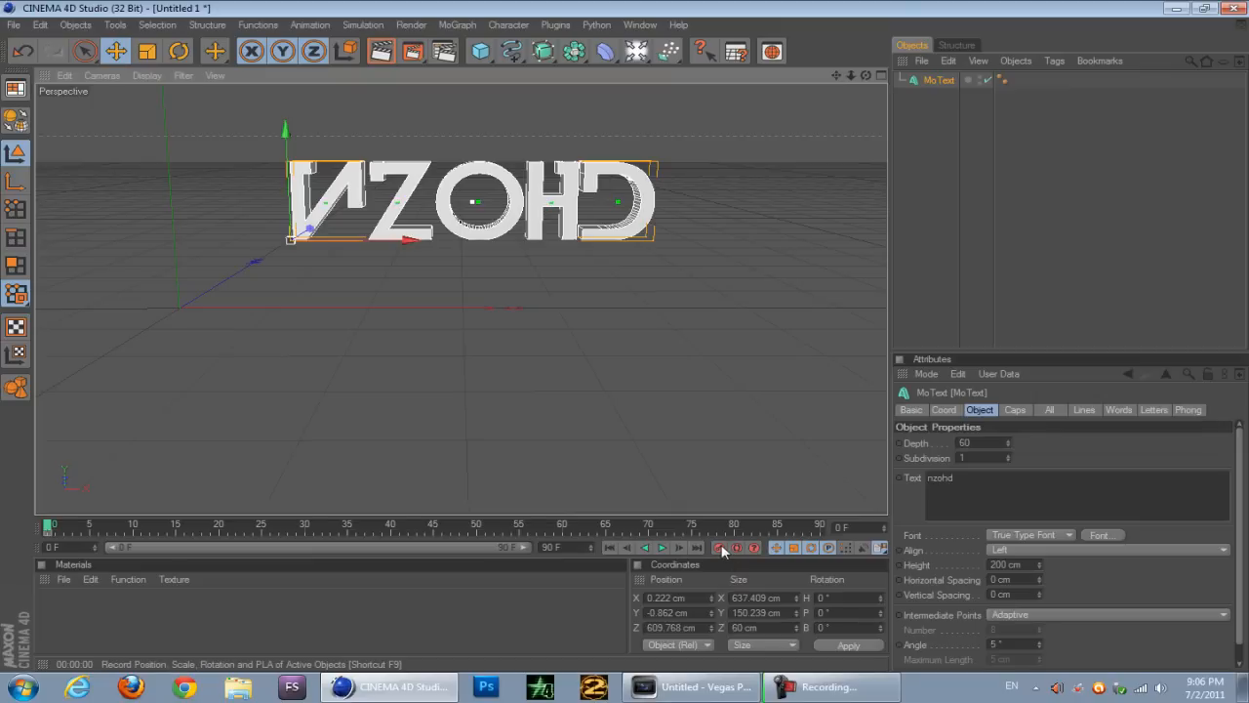
pyautogui.moveTo(566, 529)
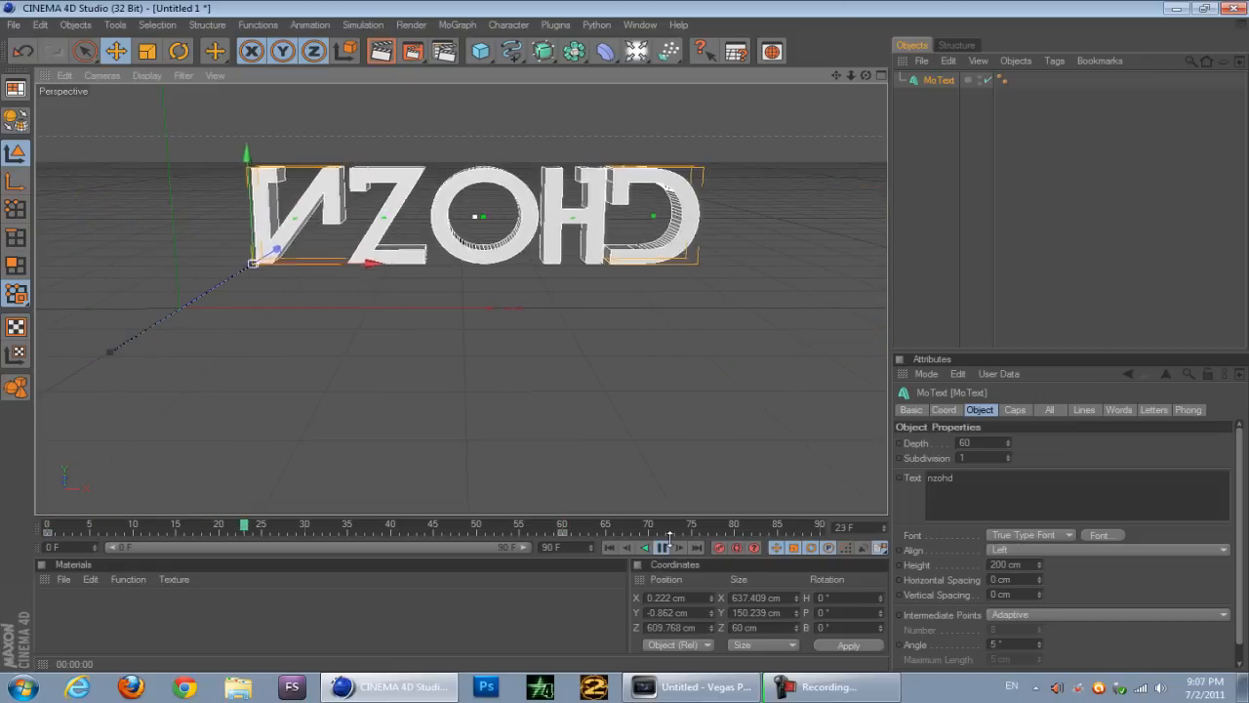
pyautogui.click(664, 547)
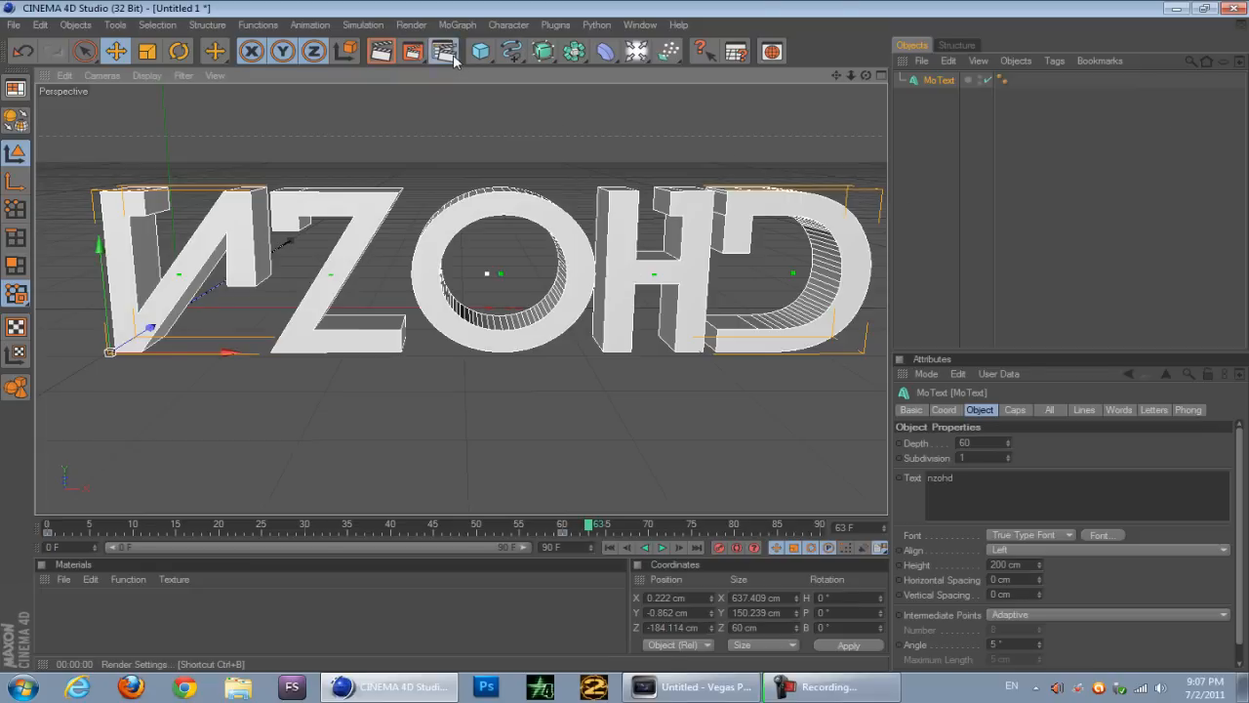
# In Render Settings > Save, set the format to PNG with Alpha Channel enabled
pyautogui.click(444, 51)
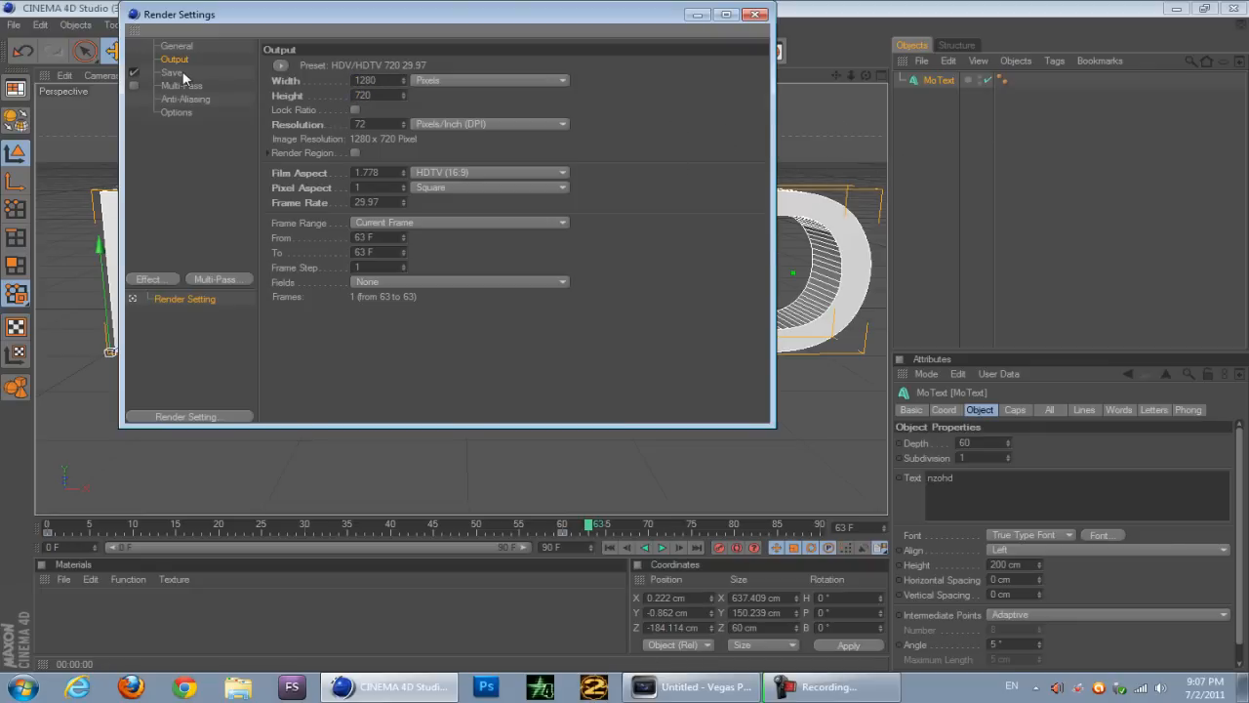
pyautogui.click(174, 72)
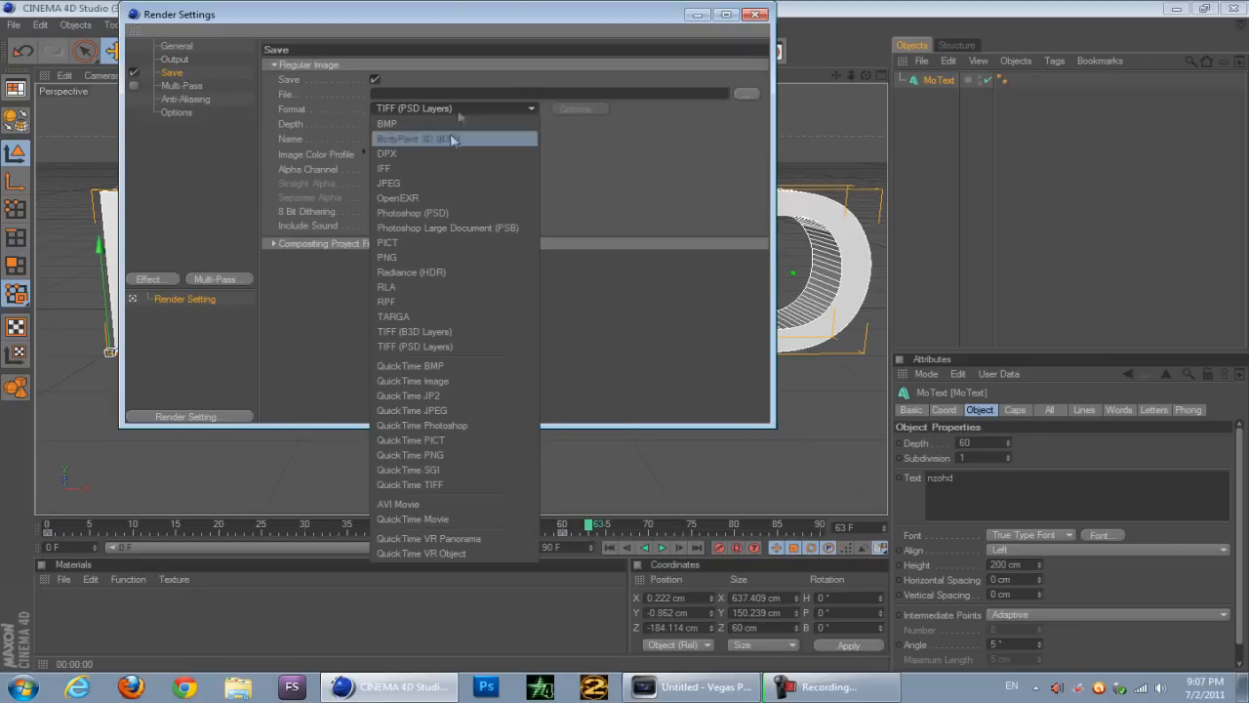
pyautogui.click(387, 256)
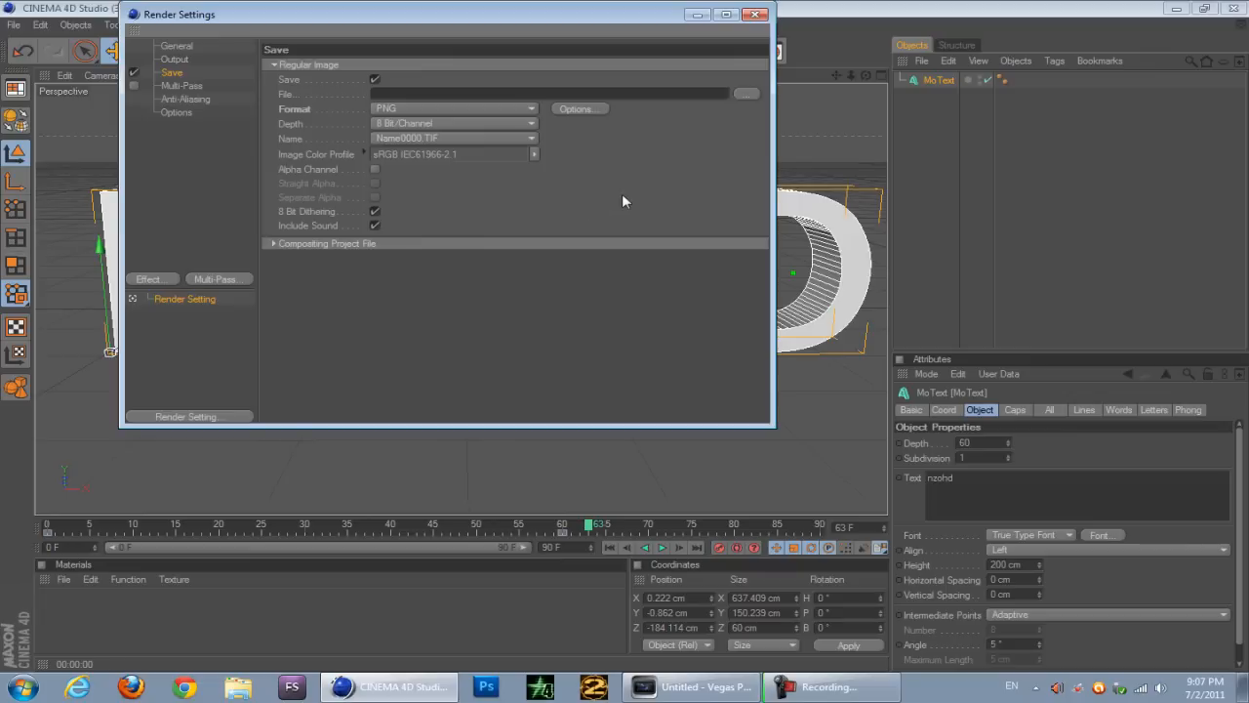
pyautogui.moveTo(375, 177)
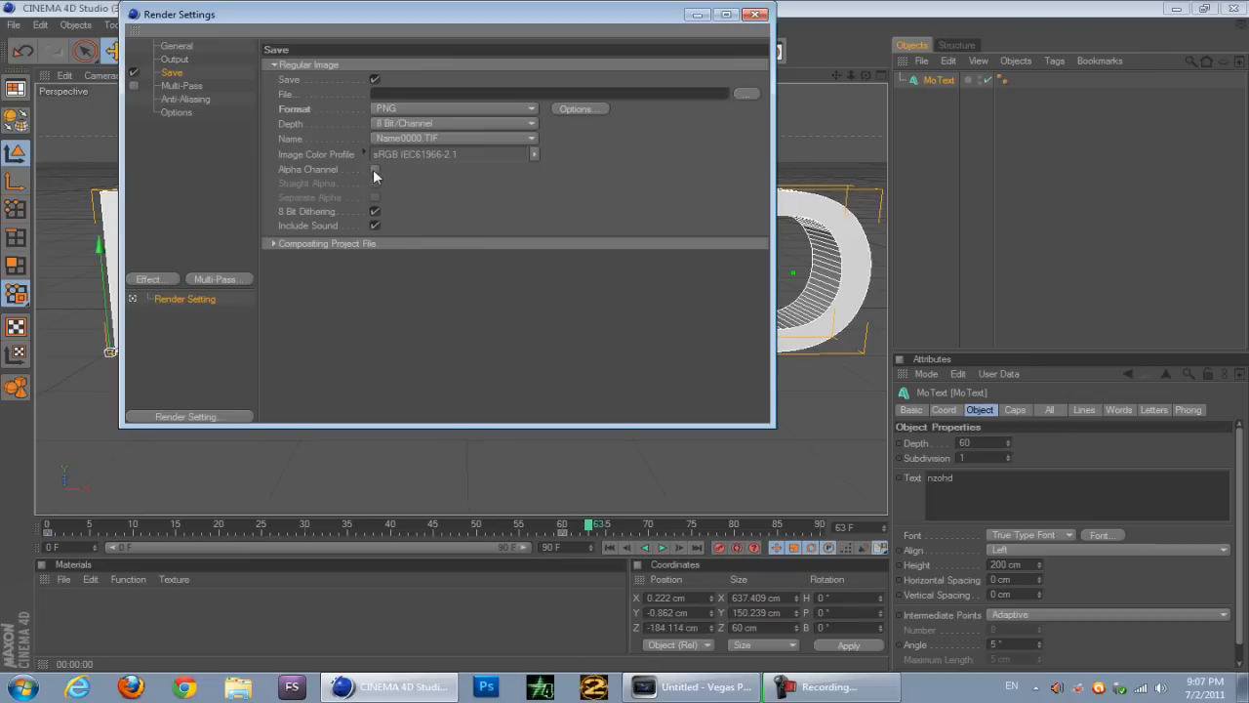
pyautogui.click(374, 169)
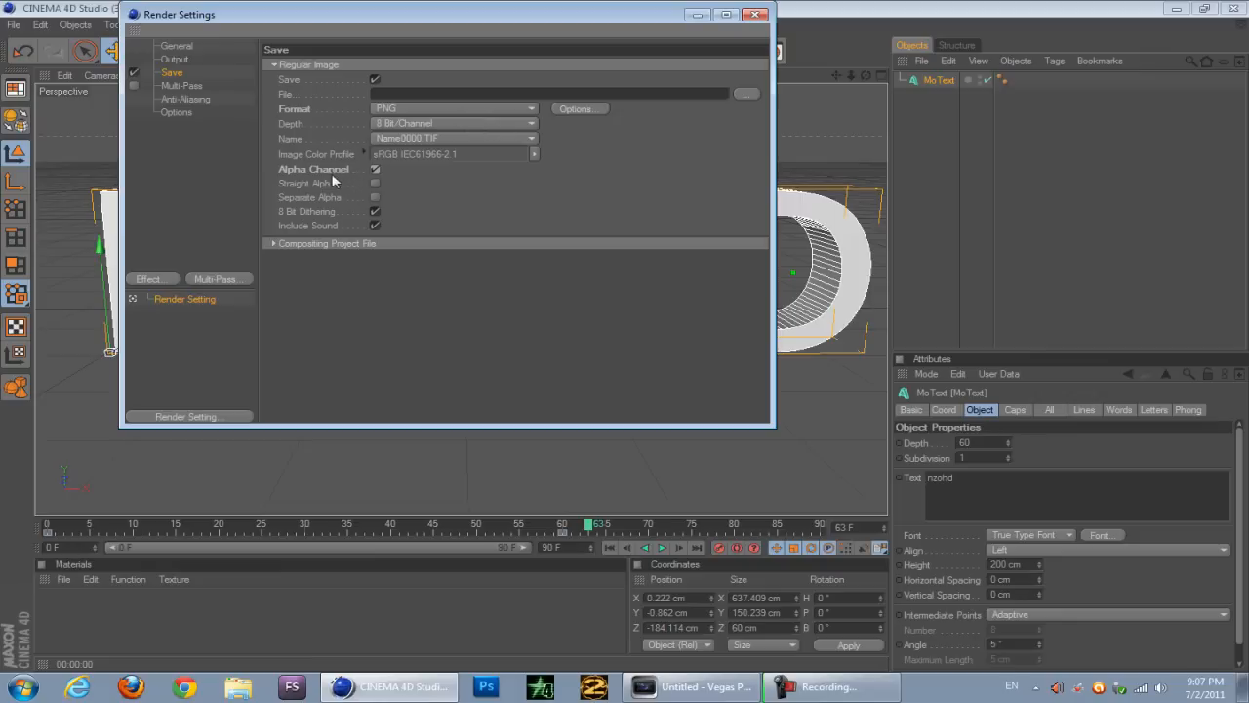
pyautogui.moveTo(334, 181)
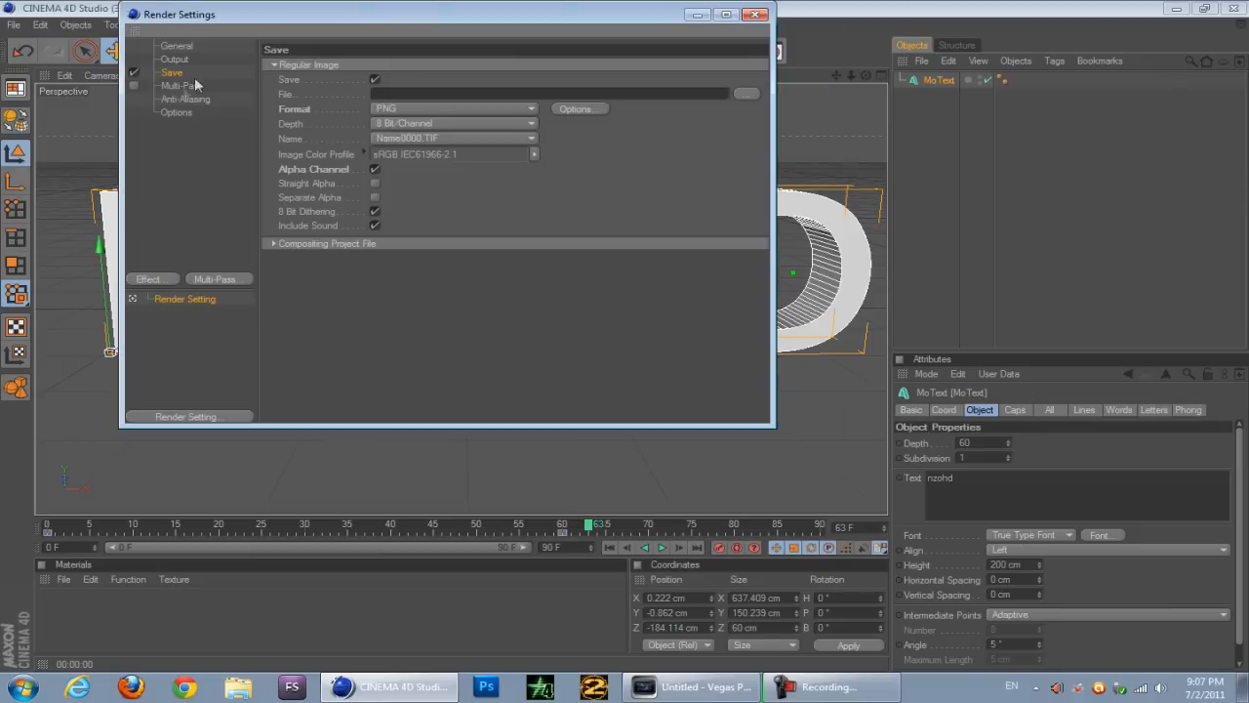
# Set the render Anti-Aliasing quality to Best
pyautogui.click(184, 99)
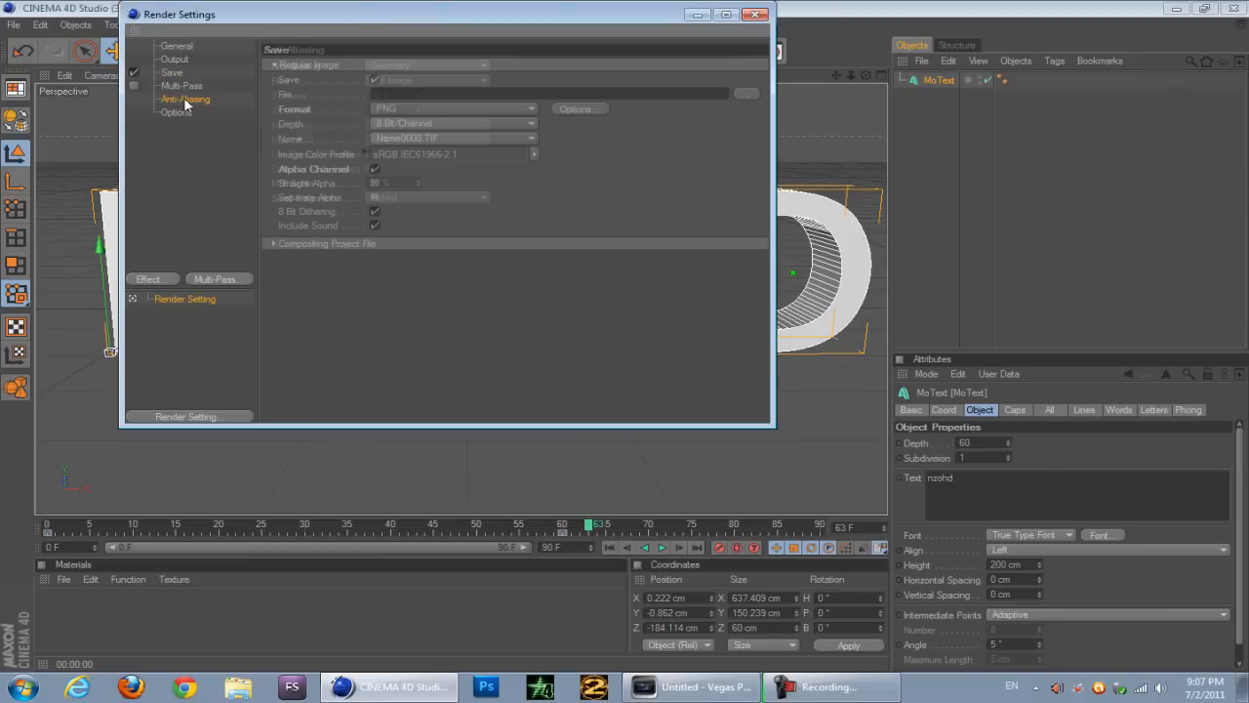
pyautogui.click(185, 99)
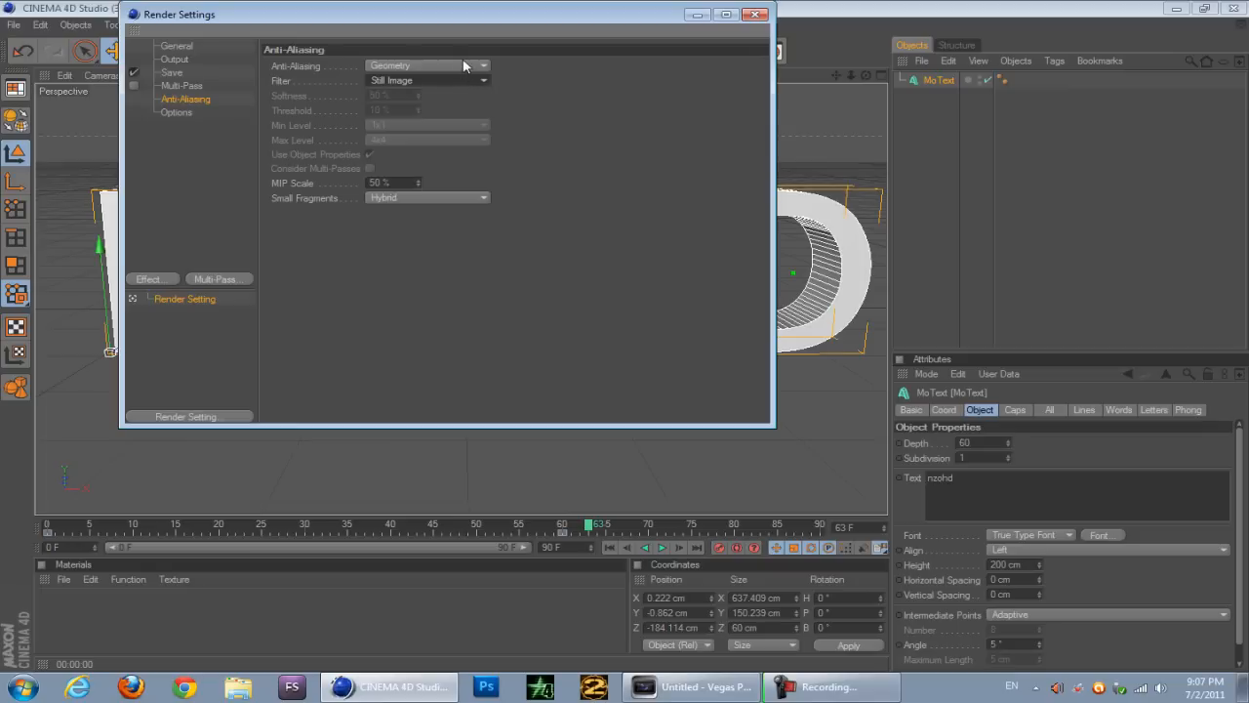
pyautogui.moveTo(443, 80)
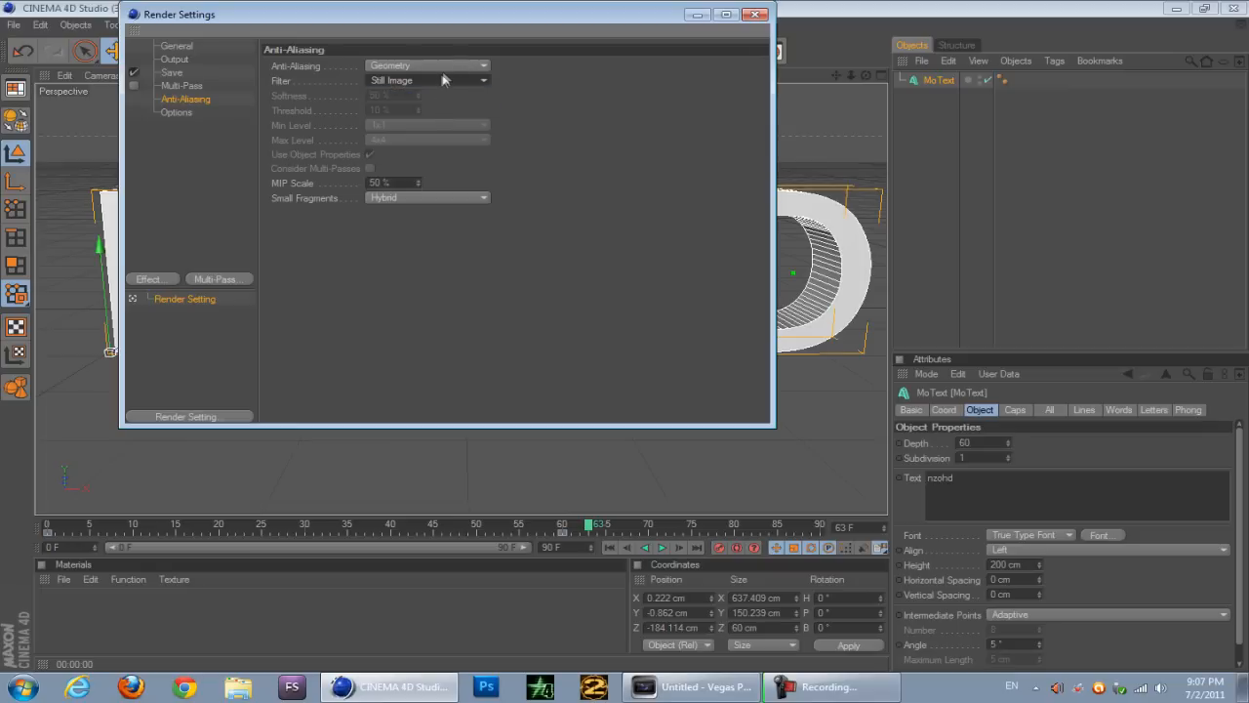
pyautogui.moveTo(445, 67)
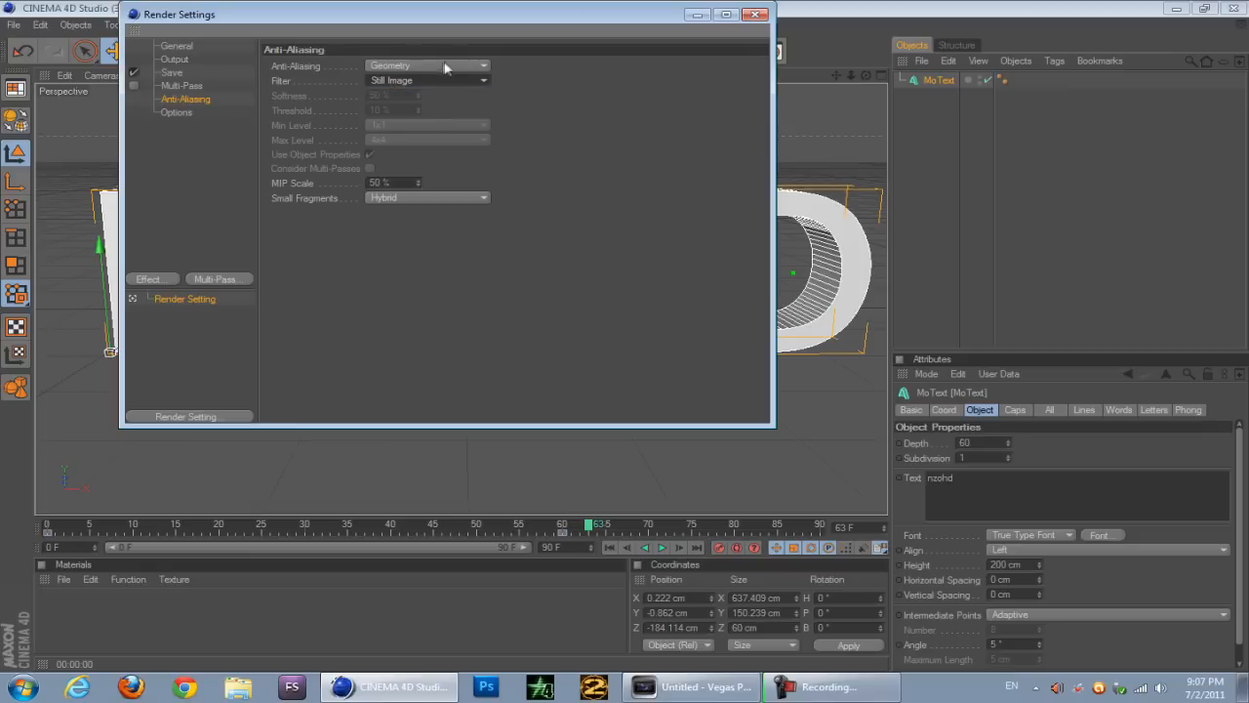
pyautogui.click(426, 65)
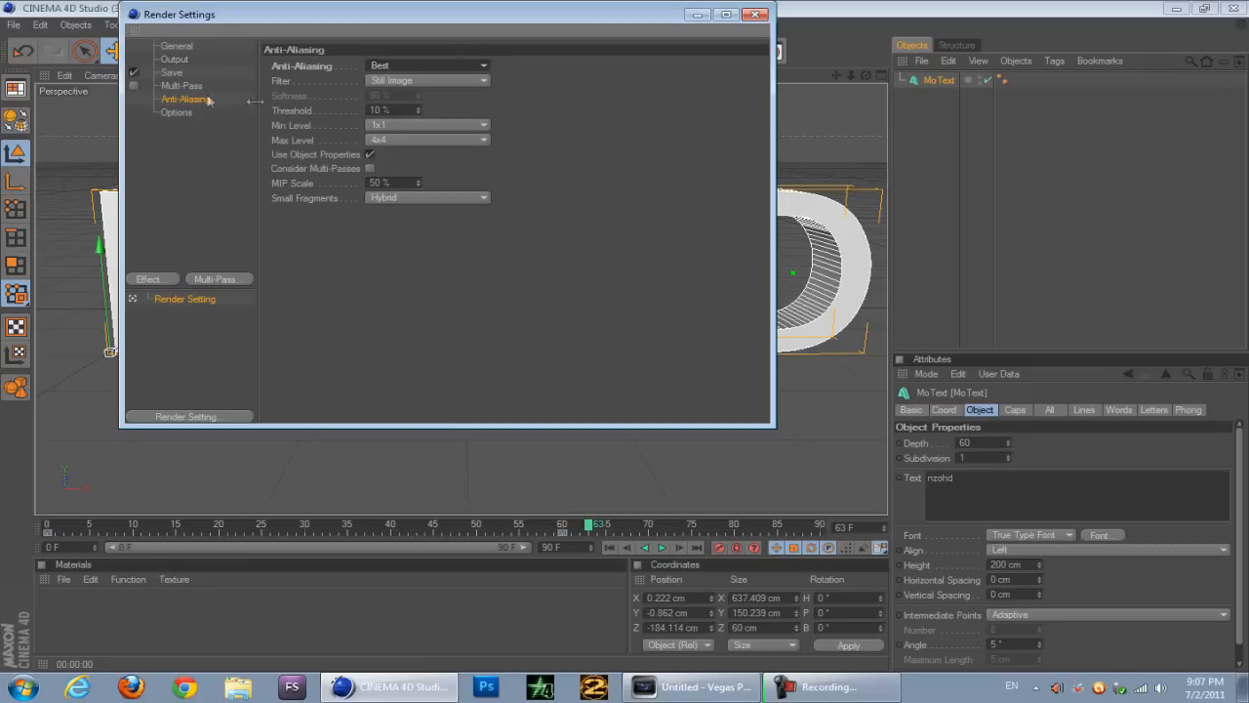
pyautogui.moveTo(610, 259)
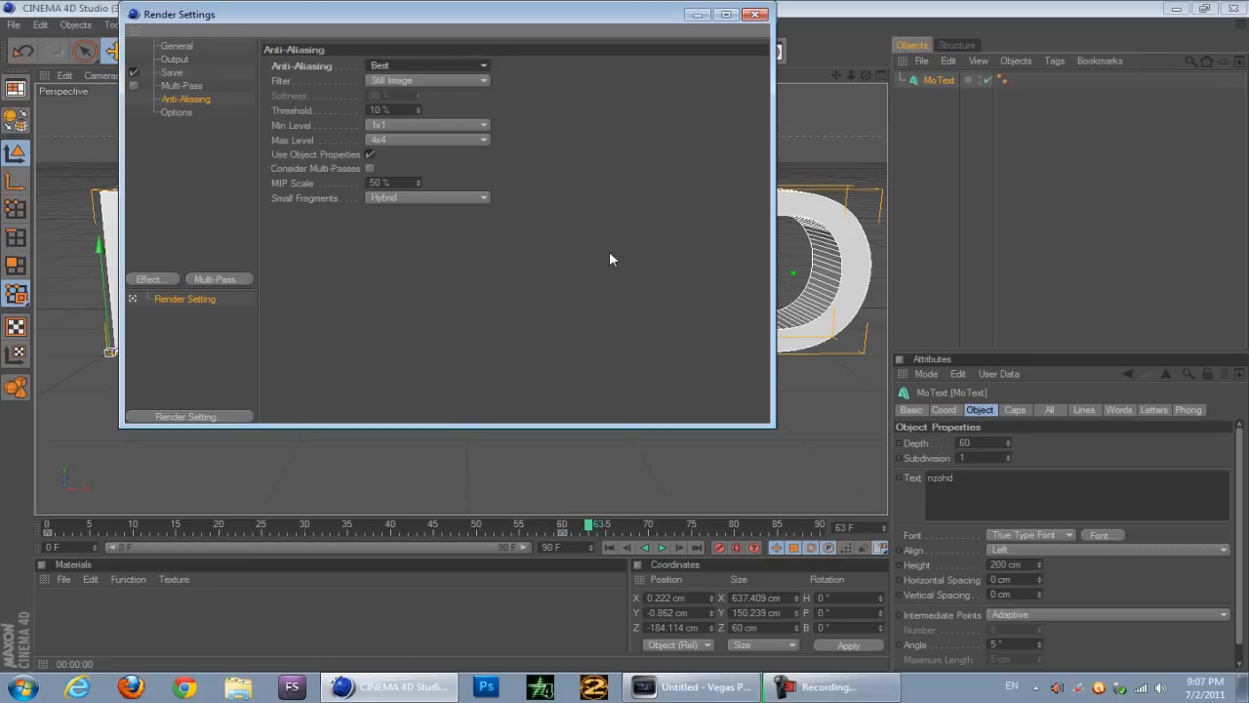
# Set the Output frame range to Manual, from 0 F to 60 F
pyautogui.click(175, 59)
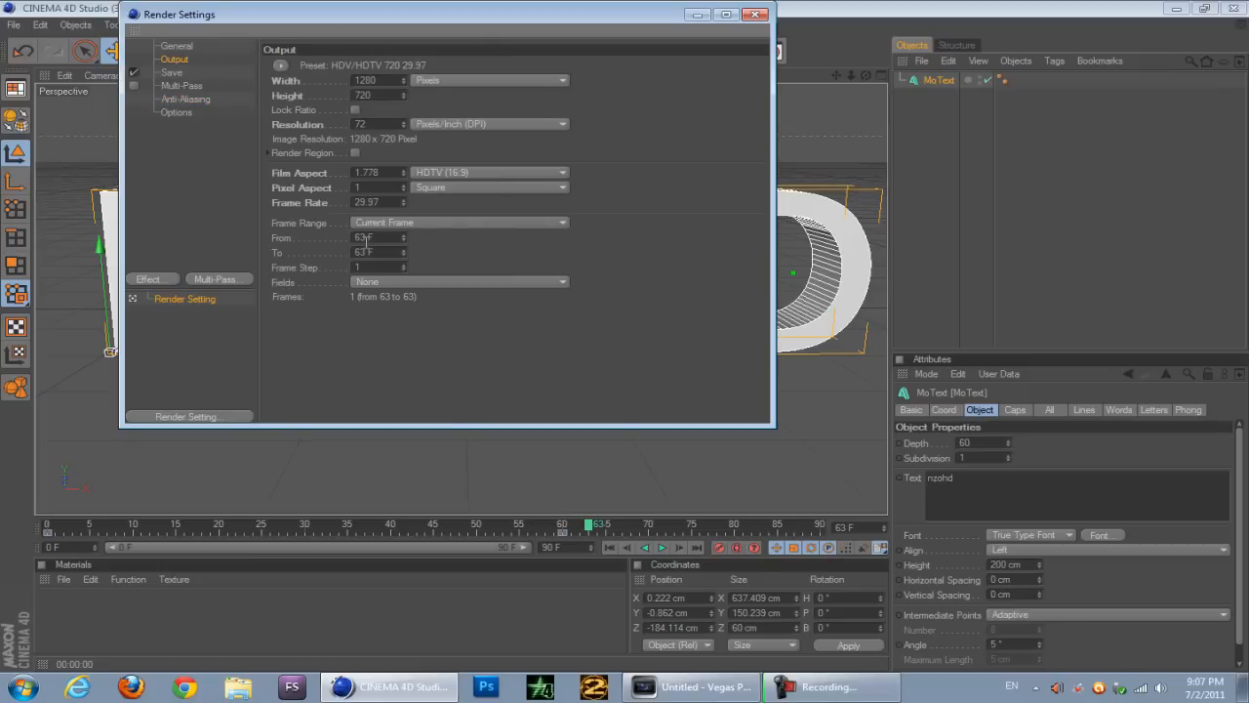
pyautogui.click(458, 222)
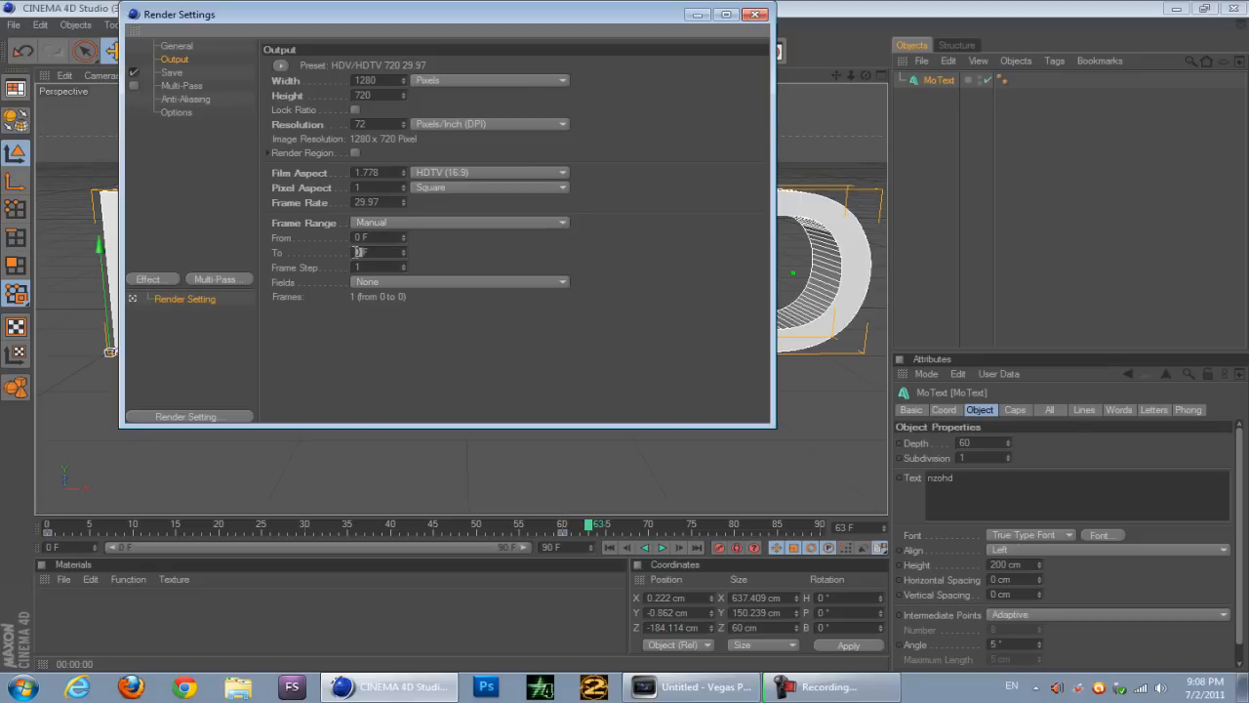
pyautogui.write('60')
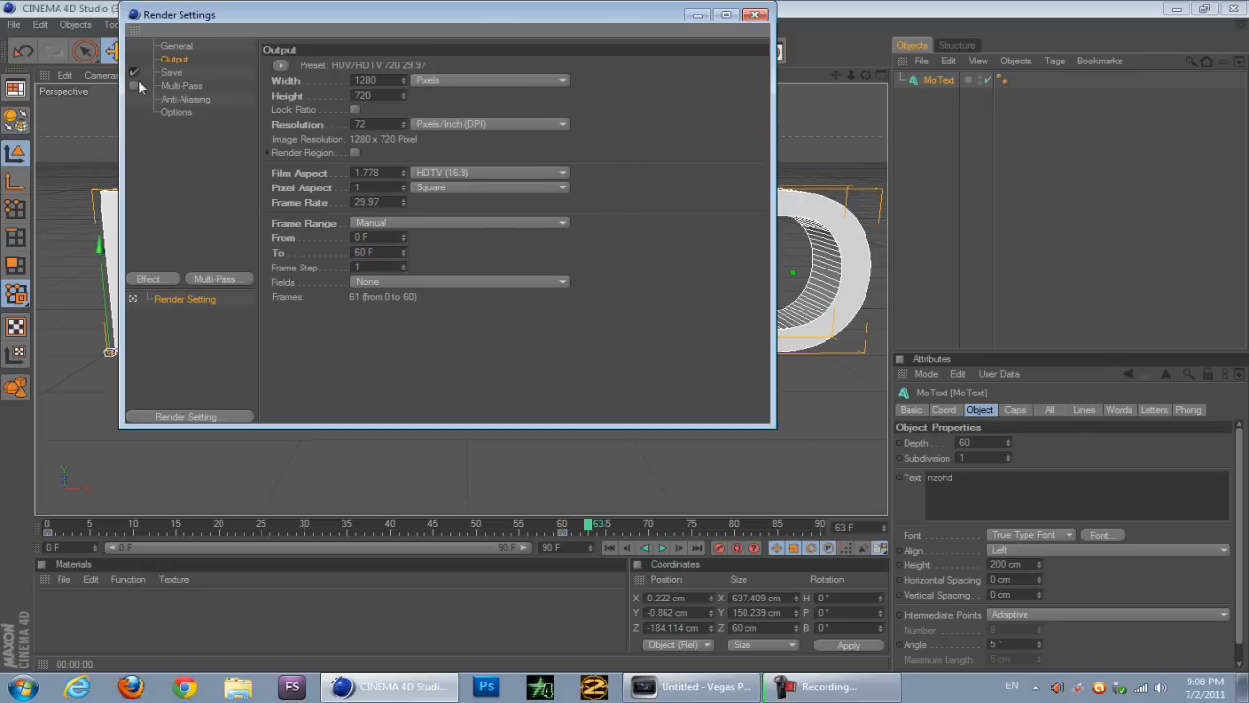
pyautogui.click(172, 72)
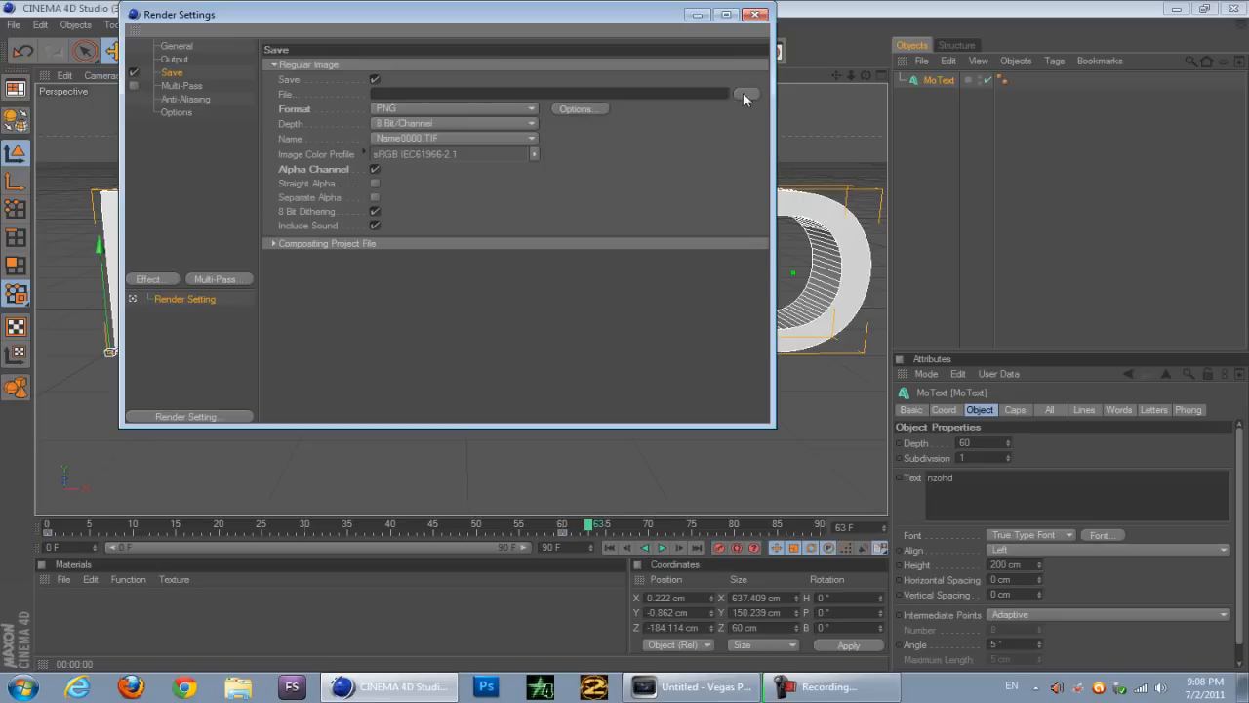
# From the save path chooser, create a new desktop folder and rename it 'test'
pyautogui.click(747, 93)
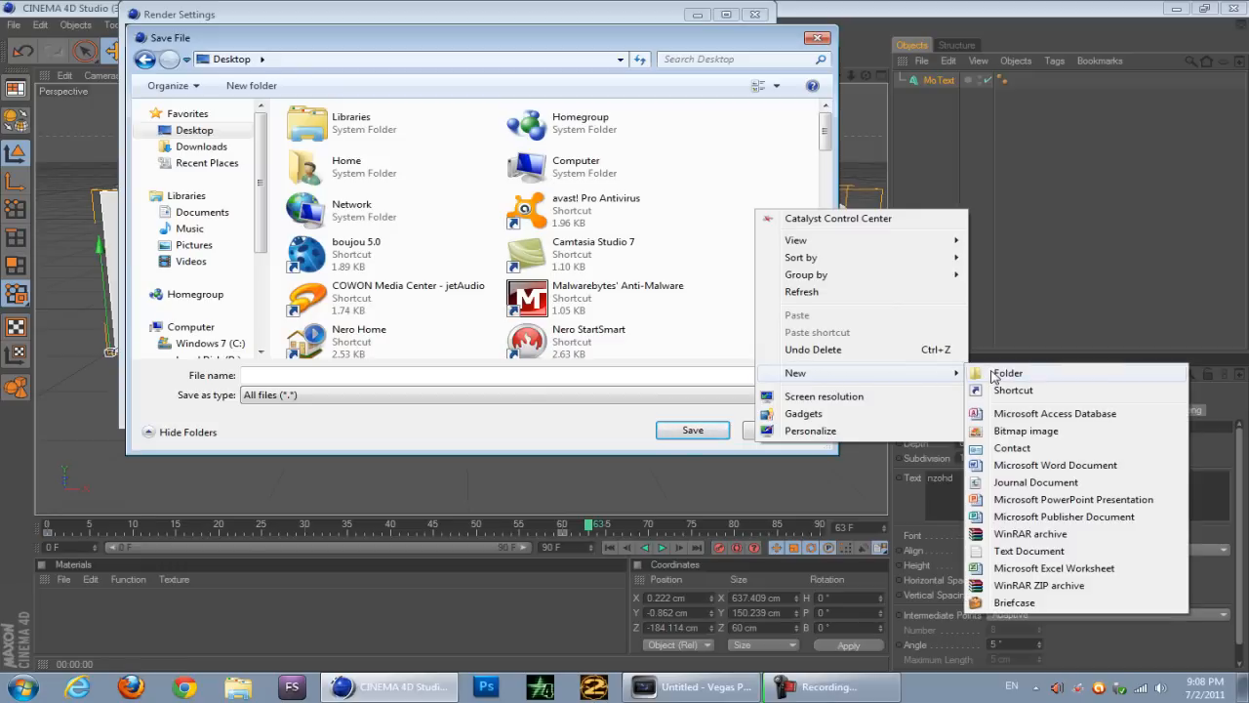
pyautogui.click(1006, 373)
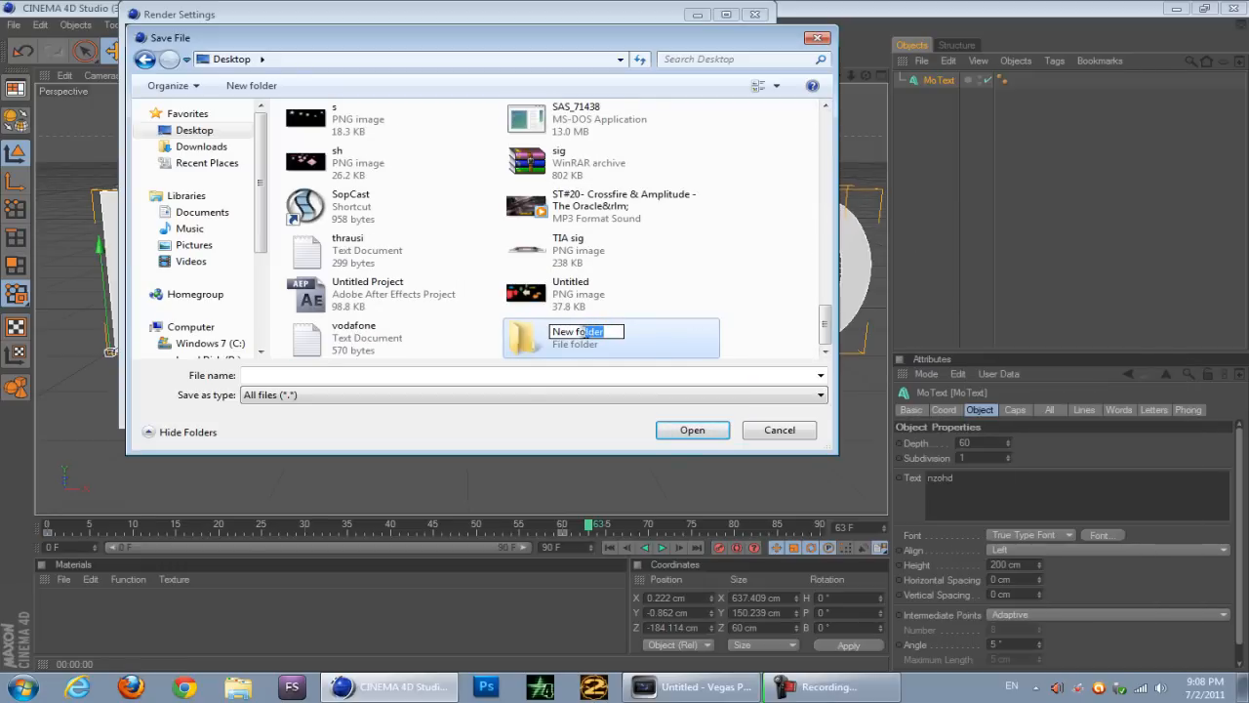
pyautogui.doubleClick(577, 331)
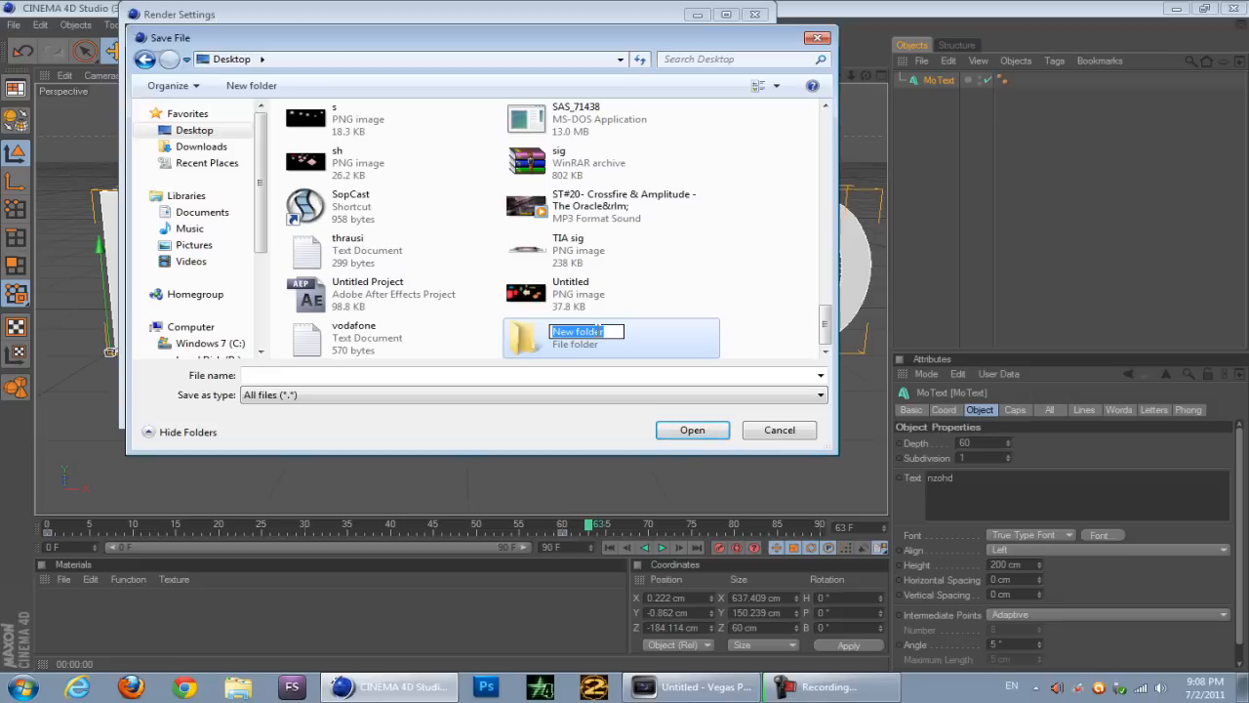
pyautogui.write('test')
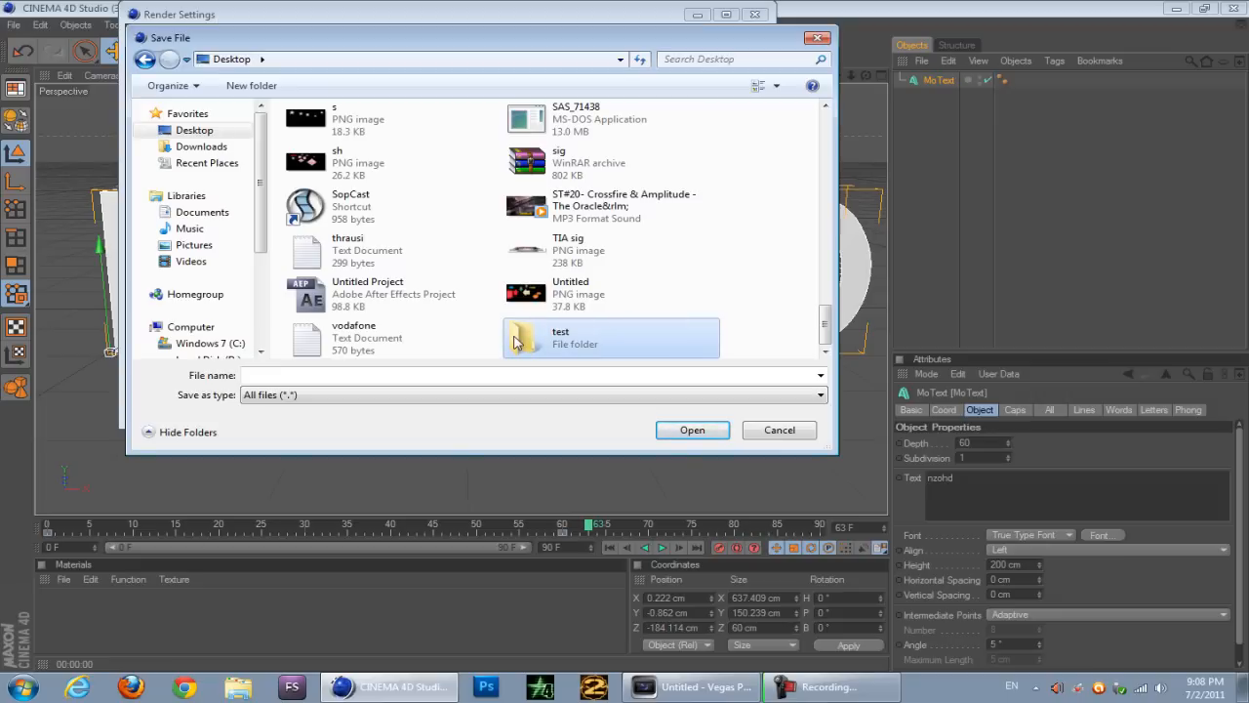
# Open the test folder and start naming the output file 'nzo'
pyautogui.doubleClick(561, 338)
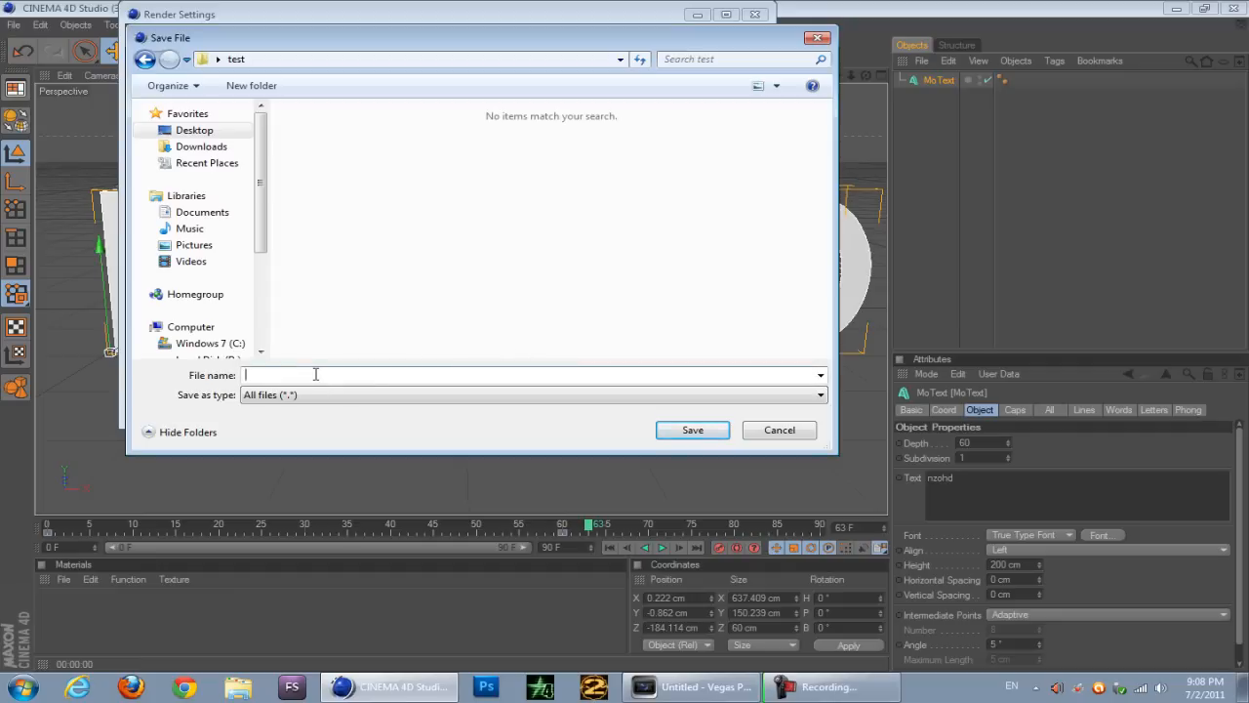
pyautogui.write('n')
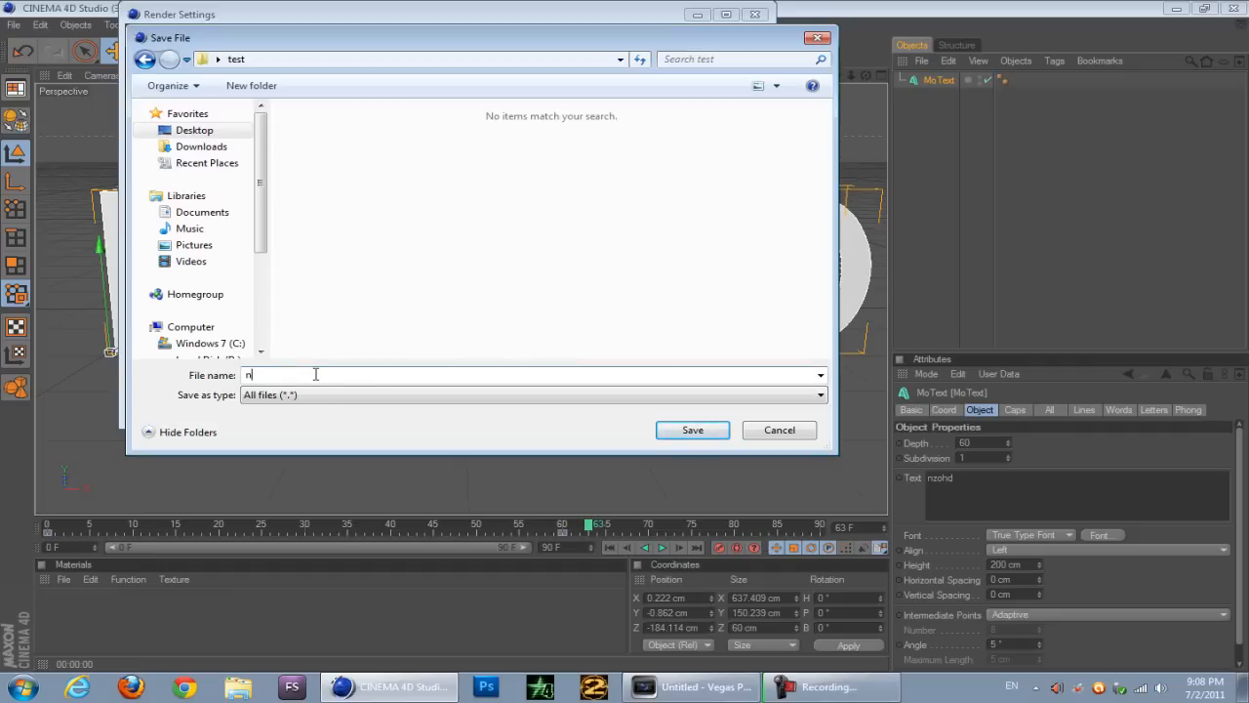
pyautogui.write('zo')
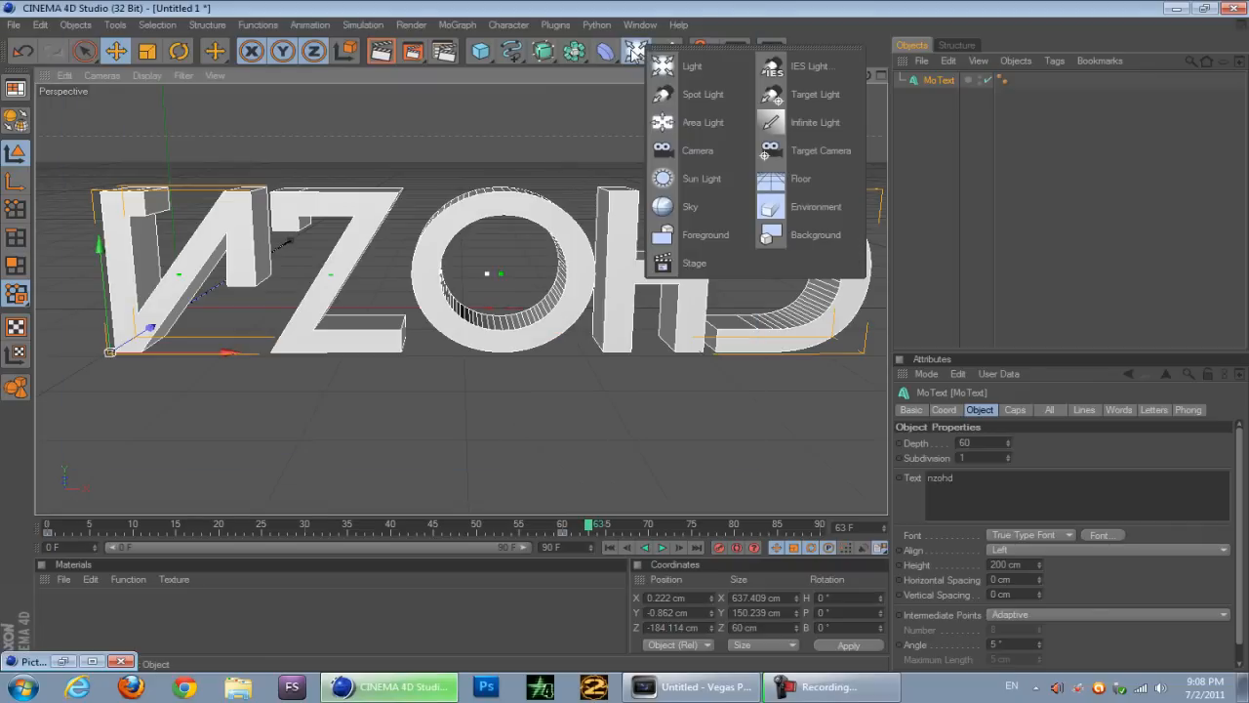
# Add a sky and a floor hidden from the renderer, render frames nzo0000–nzo0060, then minimise Cinema 4D
pyautogui.click(690, 206)
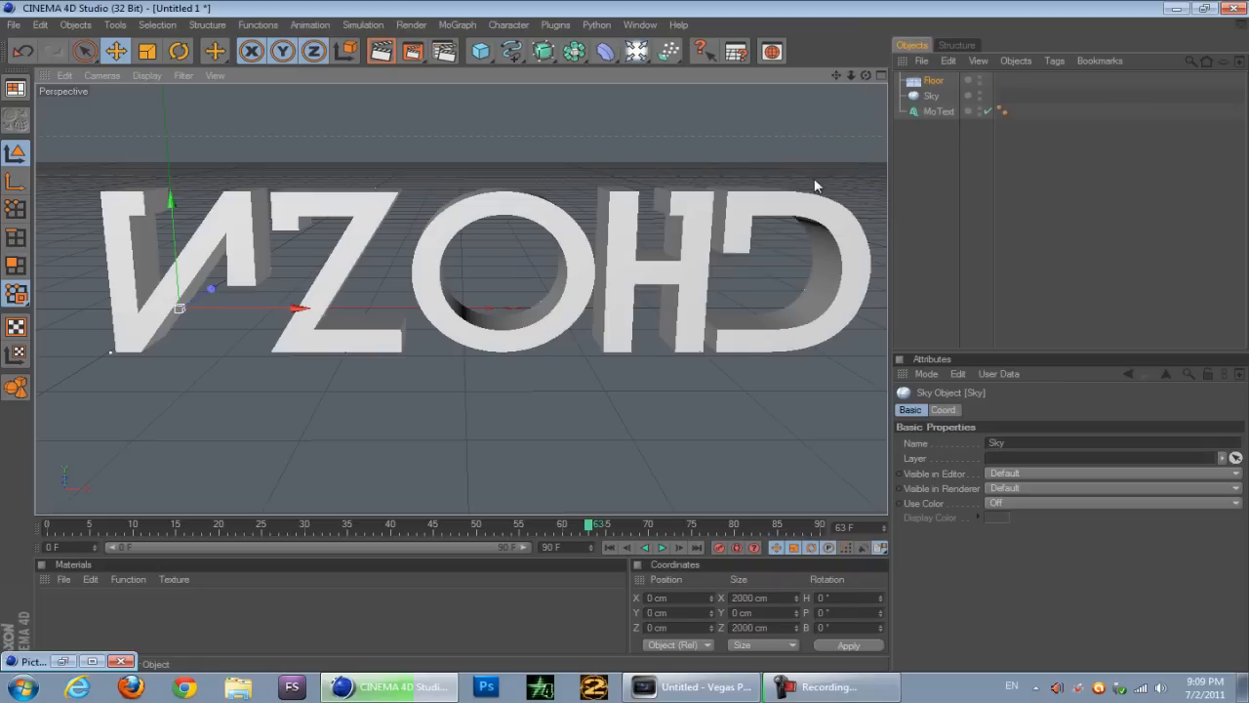
pyautogui.click(968, 80)
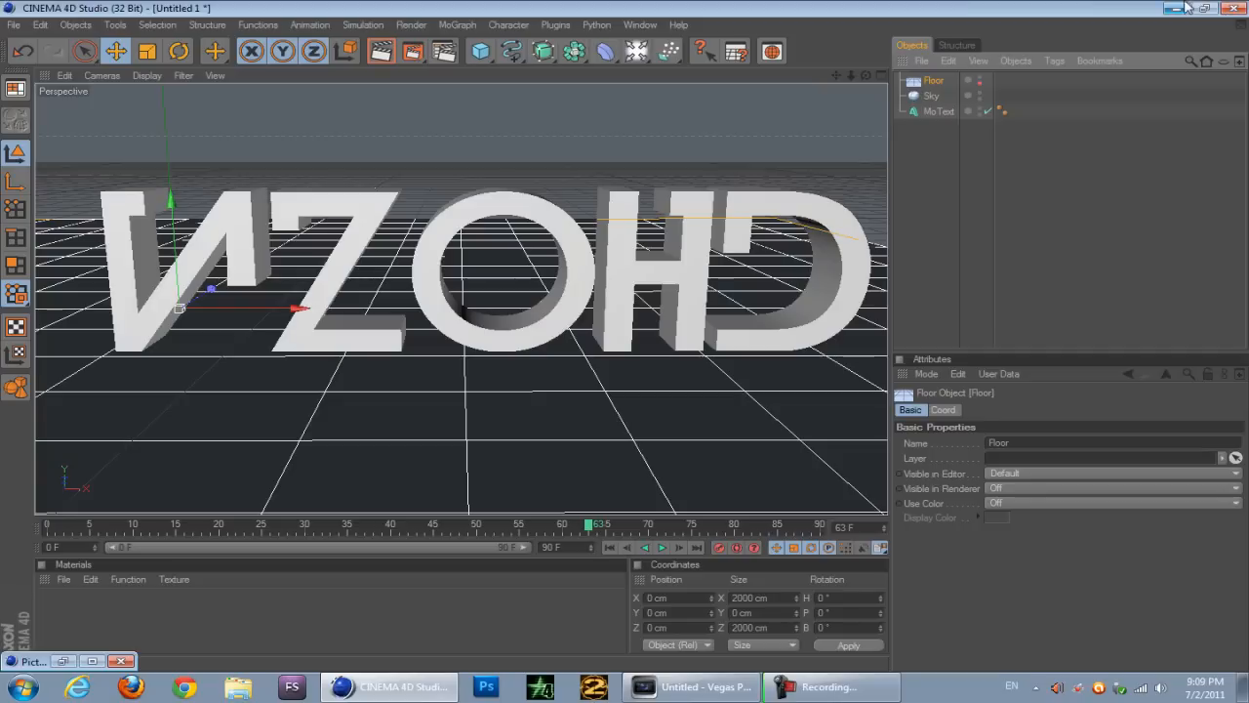
pyautogui.click(1203, 7)
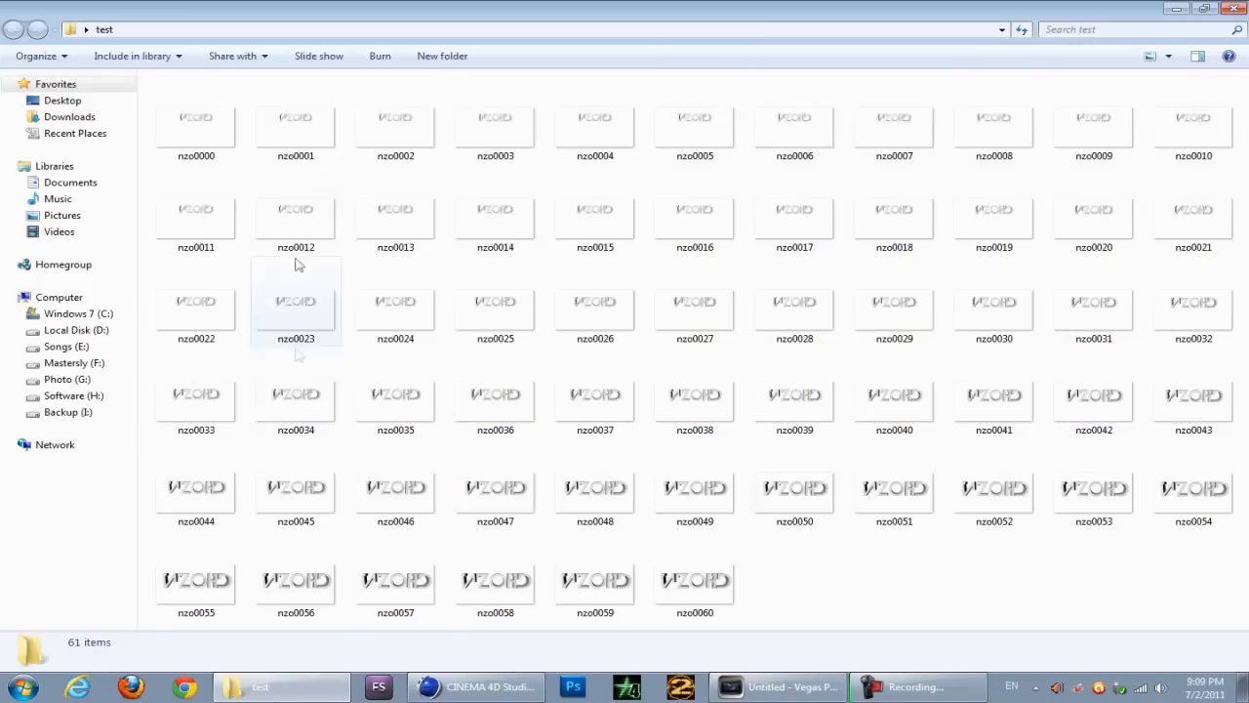
# Confirm nzo0060 is a 1280×720 PNG in the test folder, then switch to Vegas Pro
pyautogui.click(195, 117)
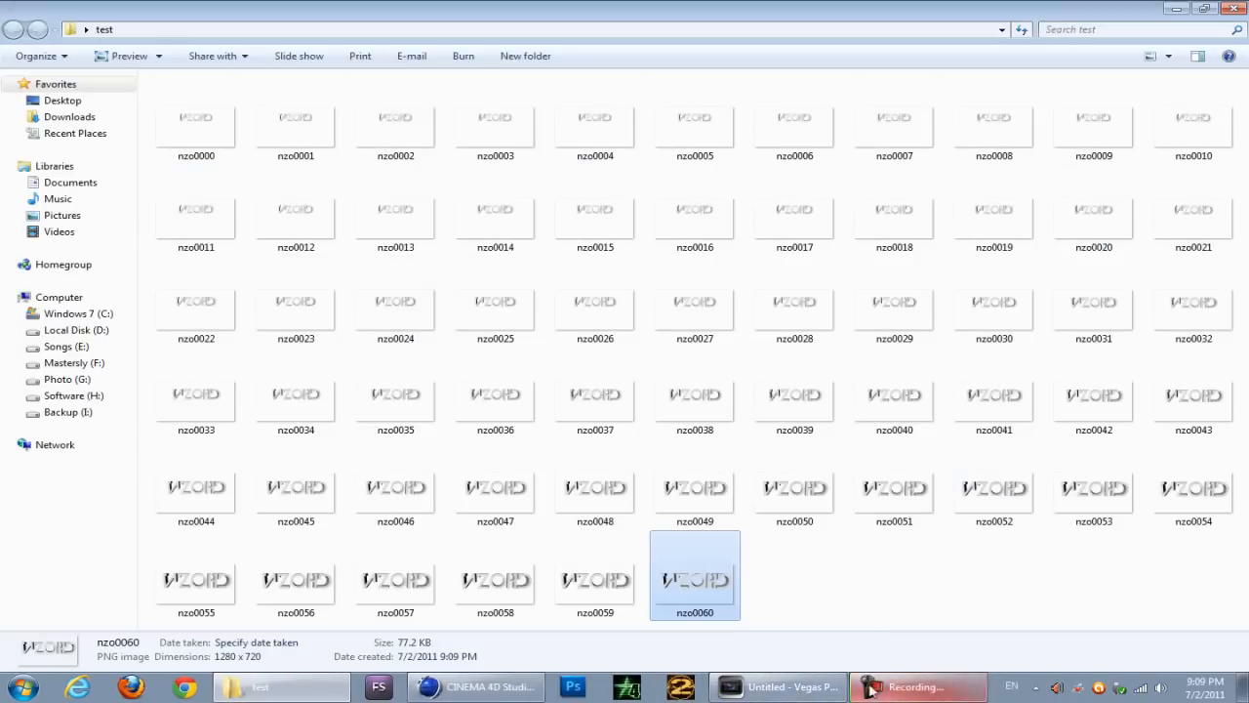
pyautogui.click(779, 686)
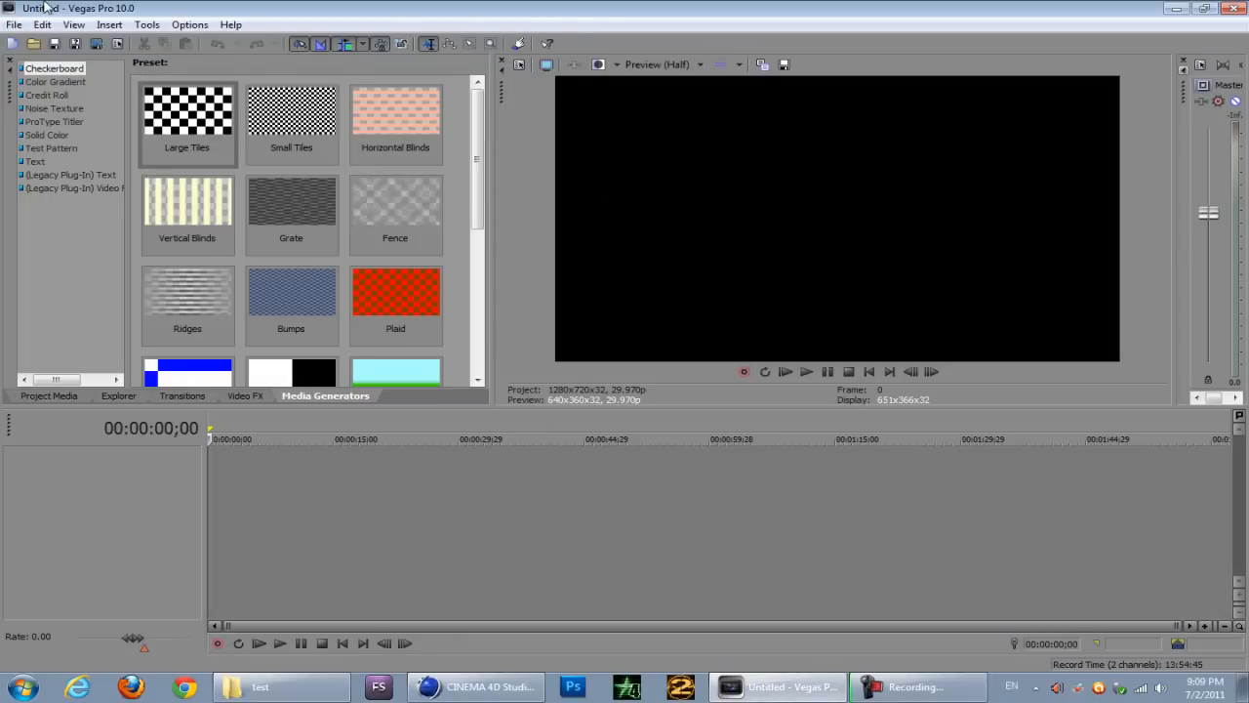
# Create a new HD 720-30p project (1280x720, 29.970 fps) and head to Import Media
pyautogui.click(13, 24)
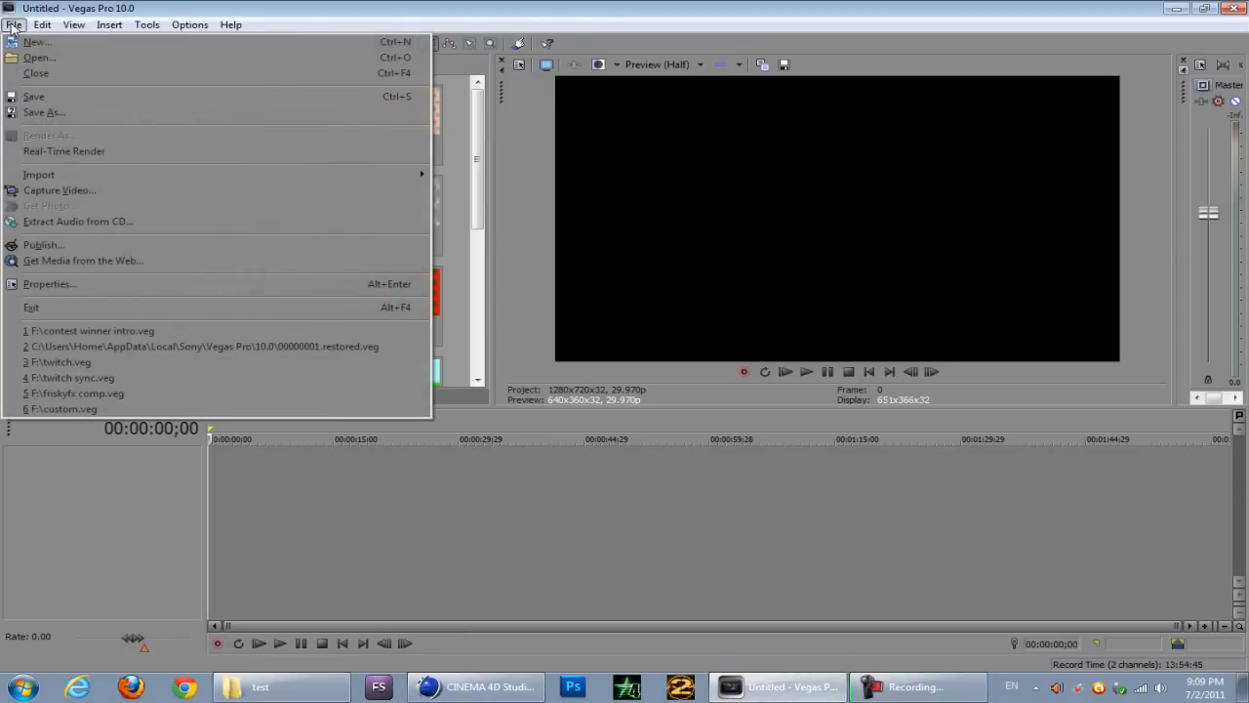
pyautogui.click(37, 42)
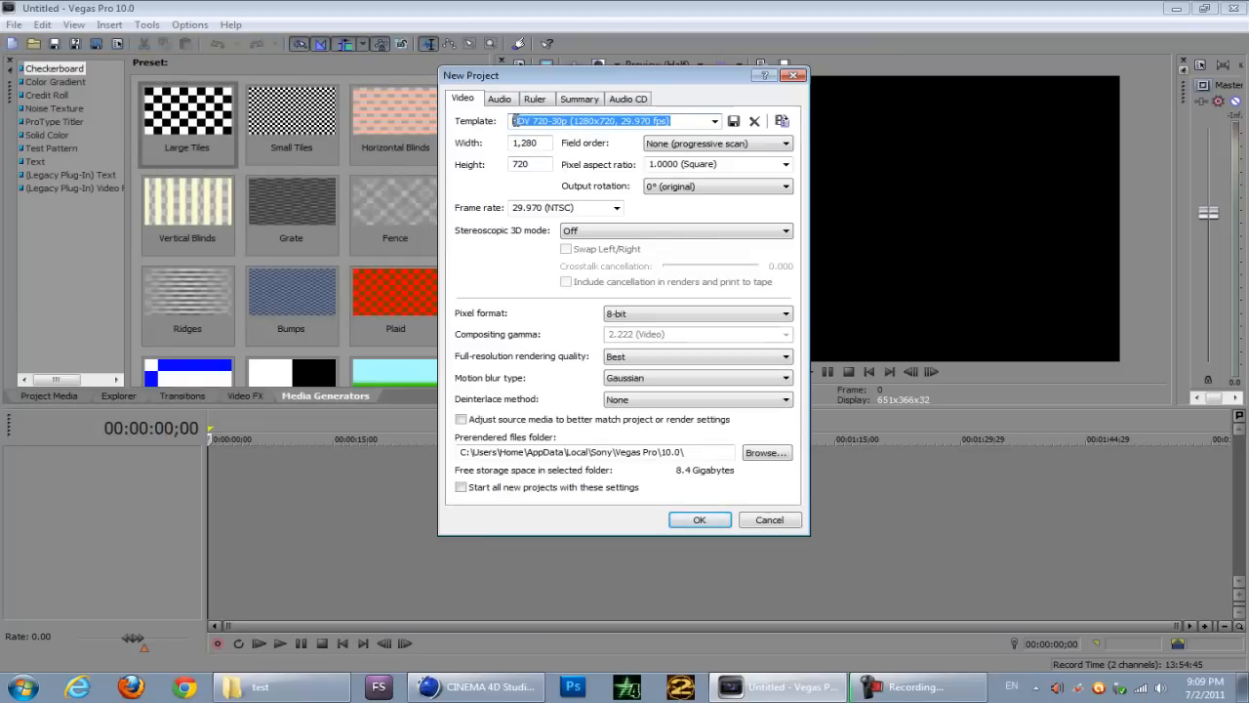
pyautogui.click(699, 518)
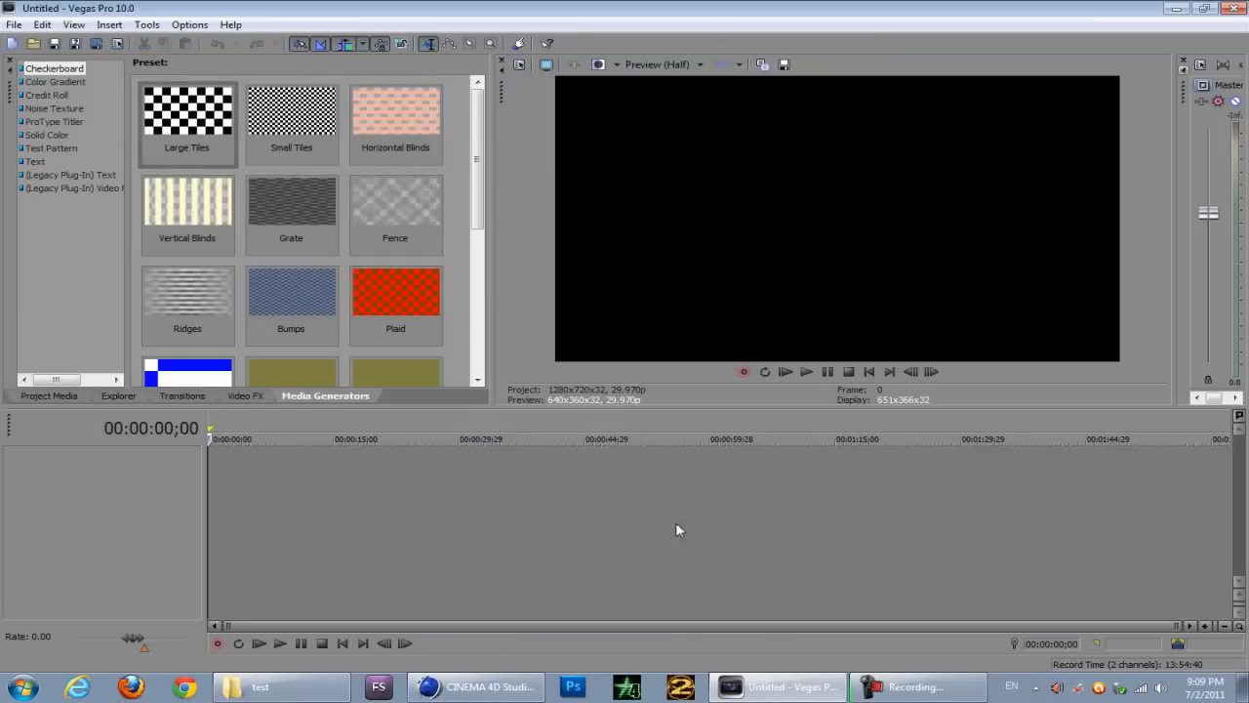
pyautogui.click(13, 24)
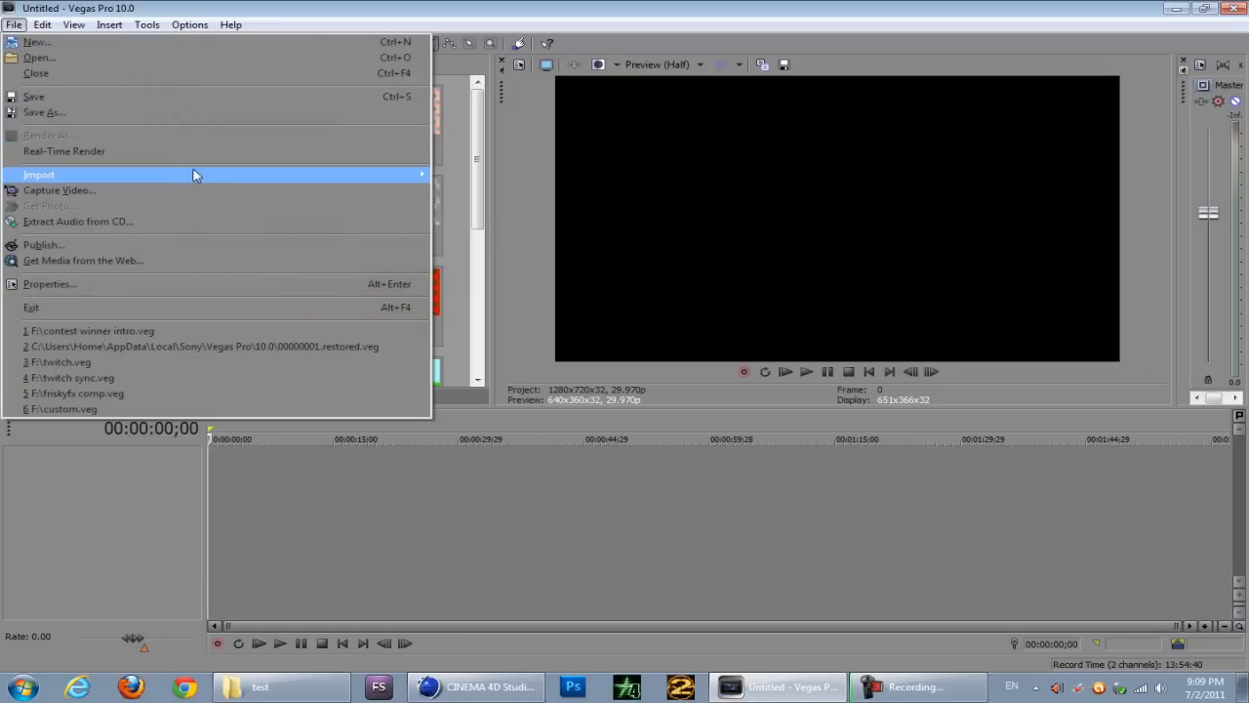
pyautogui.moveTo(195, 175)
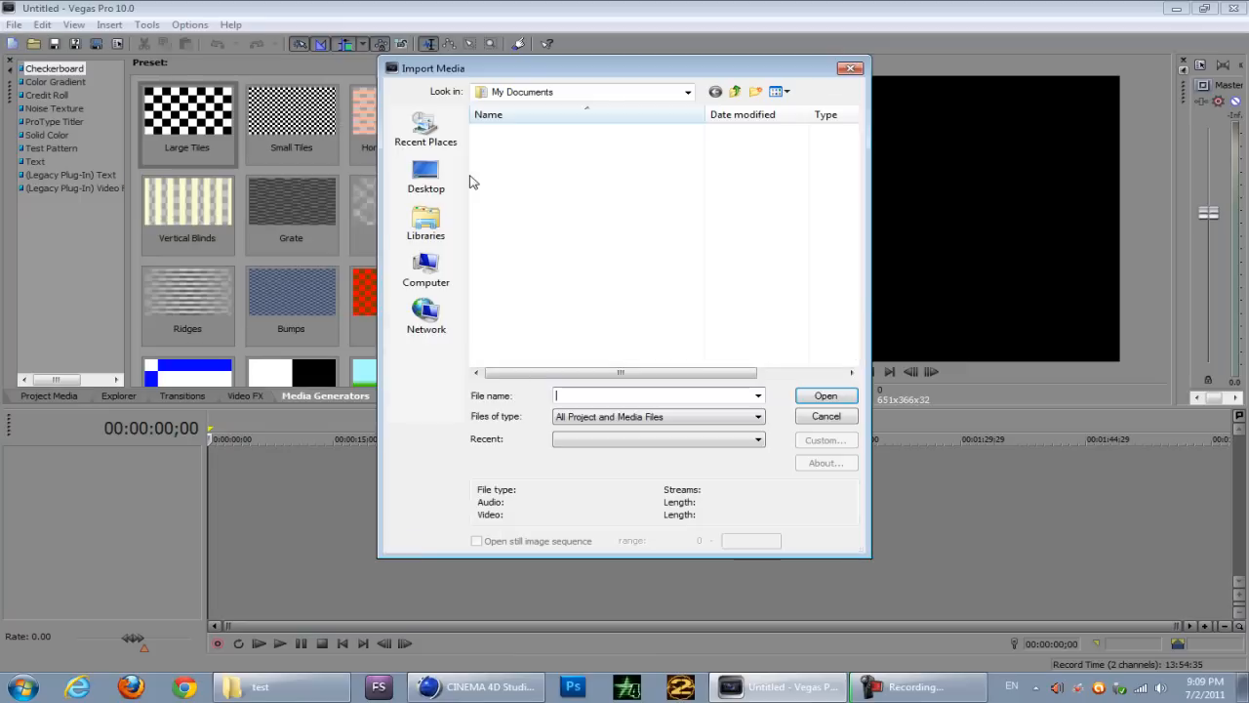
# Import nzo0000 from Desktop/test as a still image sequence covering frames 0-60
pyautogui.click(425, 176)
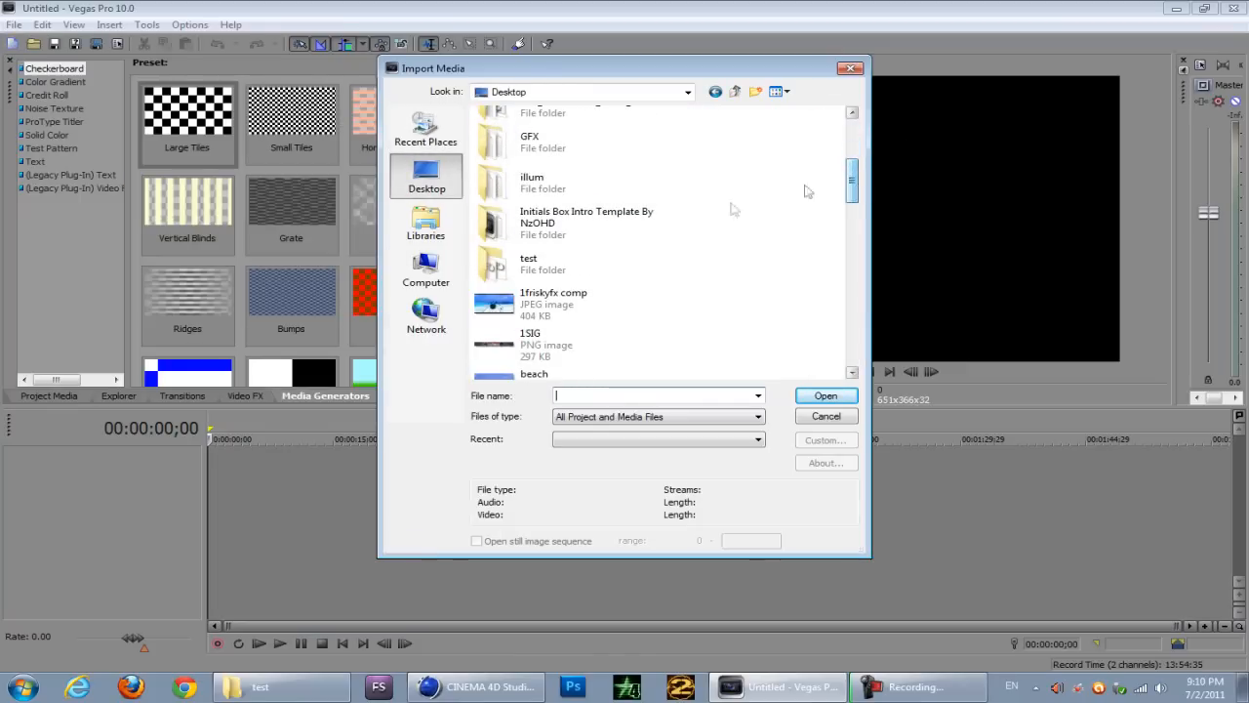
pyautogui.doubleClick(528, 263)
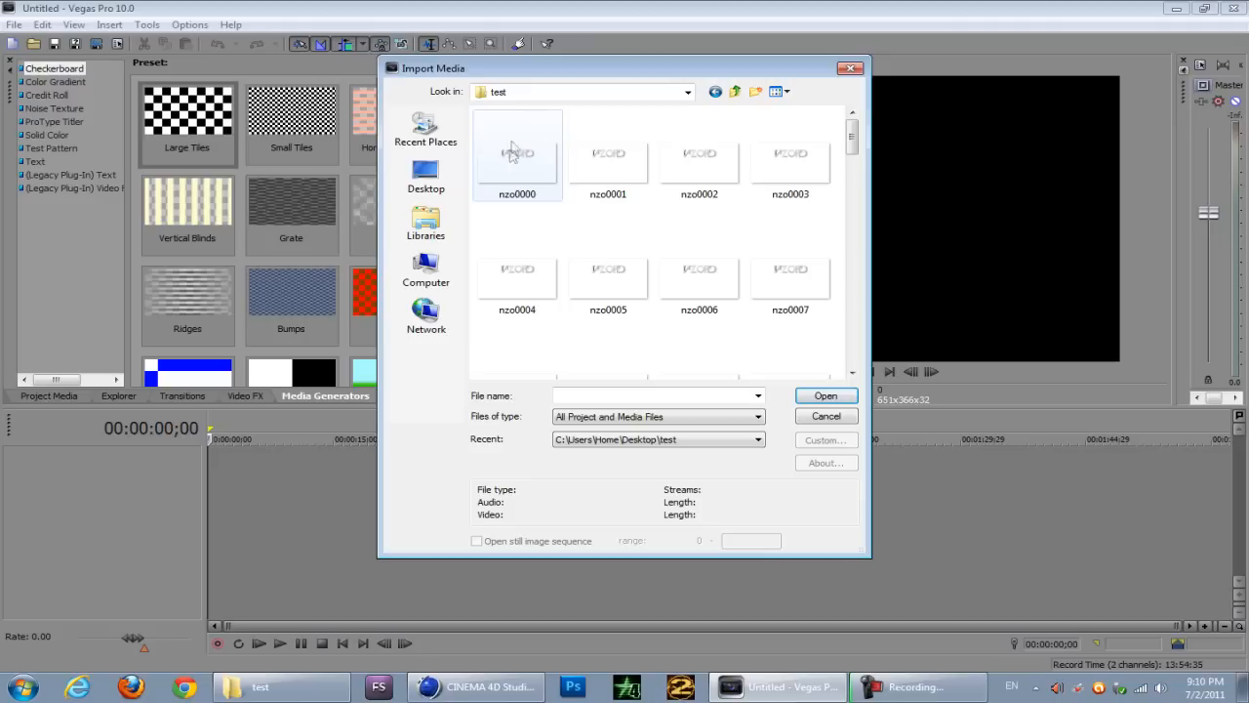
pyautogui.click(517, 154)
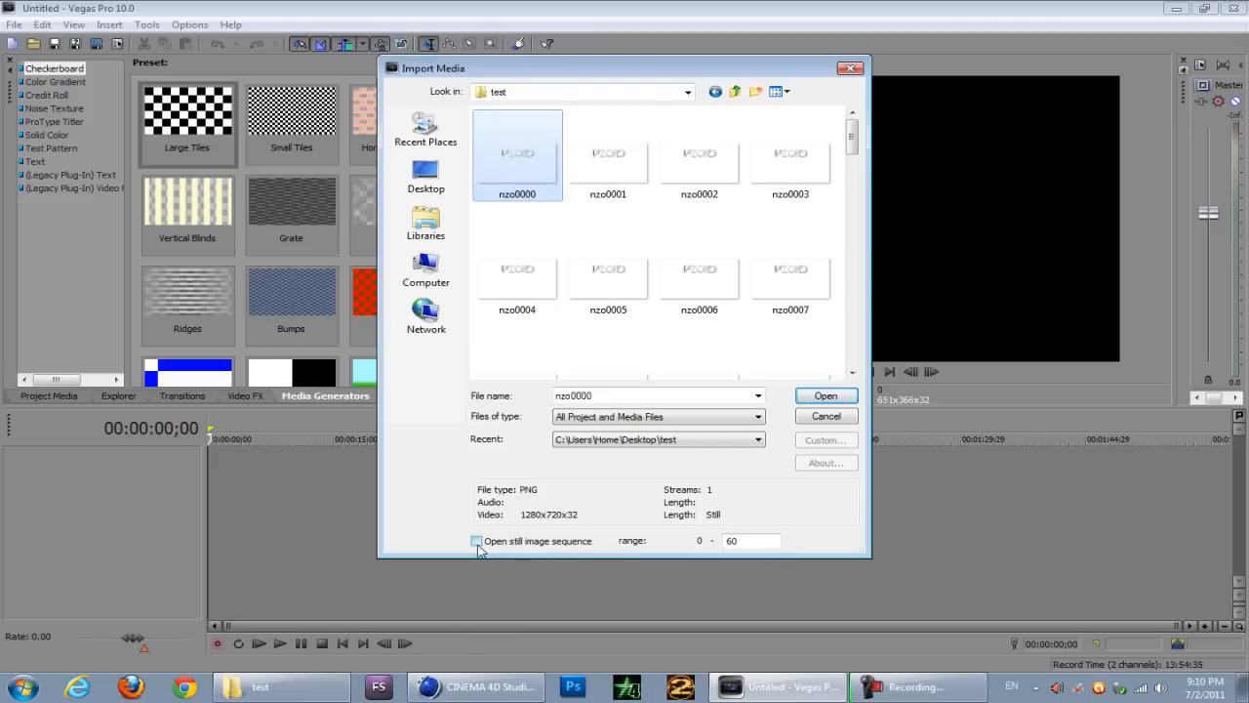
pyautogui.click(476, 541)
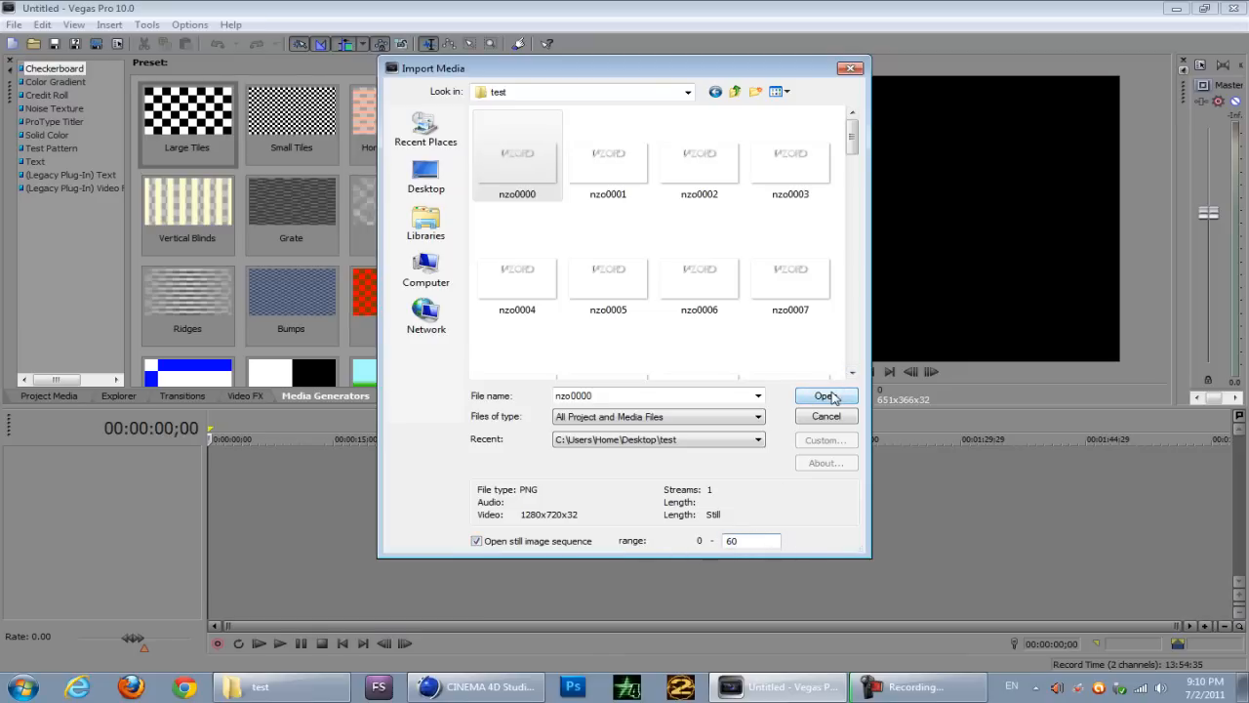
pyautogui.click(825, 395)
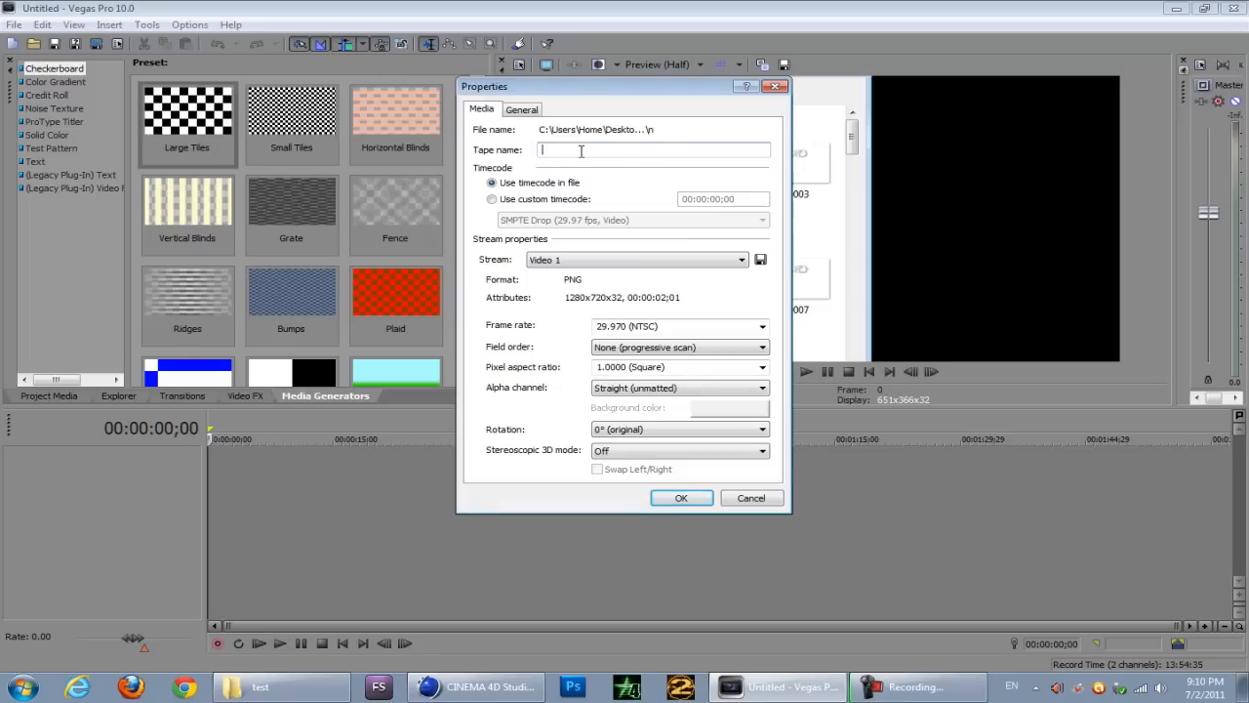
# Give the imported sequence the tape name 'nzo' and confirm its media properties
pyautogui.write('nx')
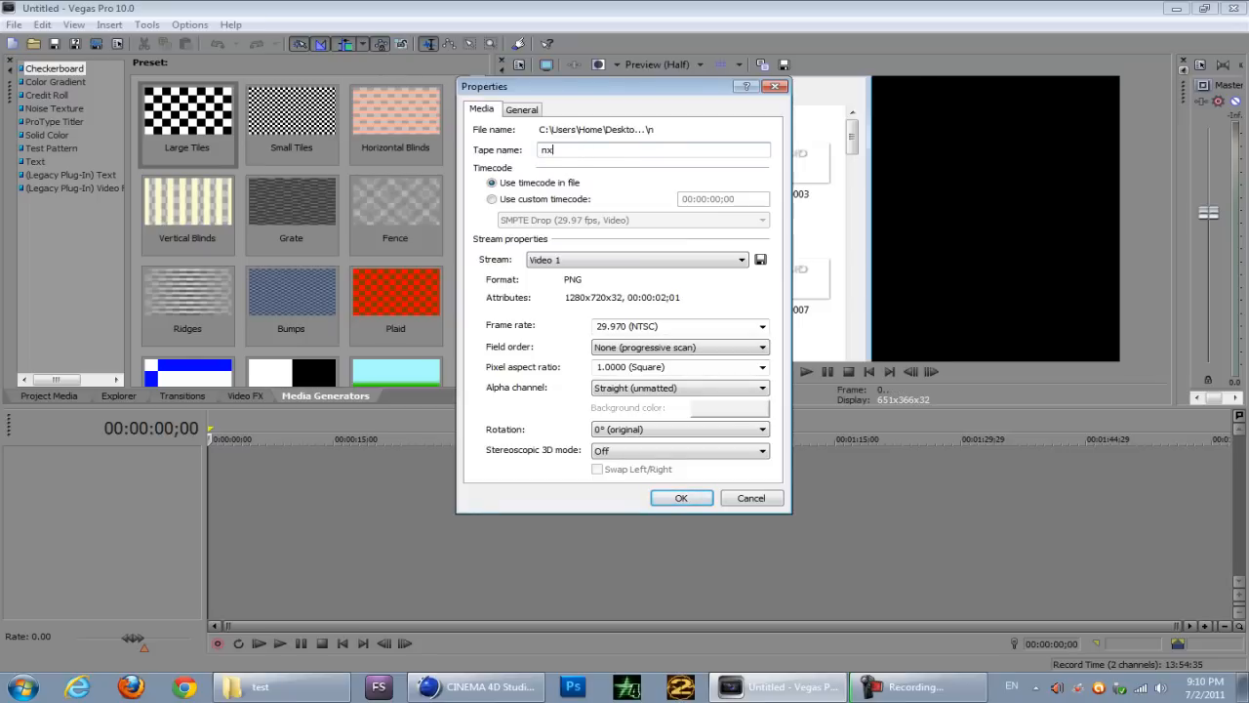
pyautogui.write('zo')
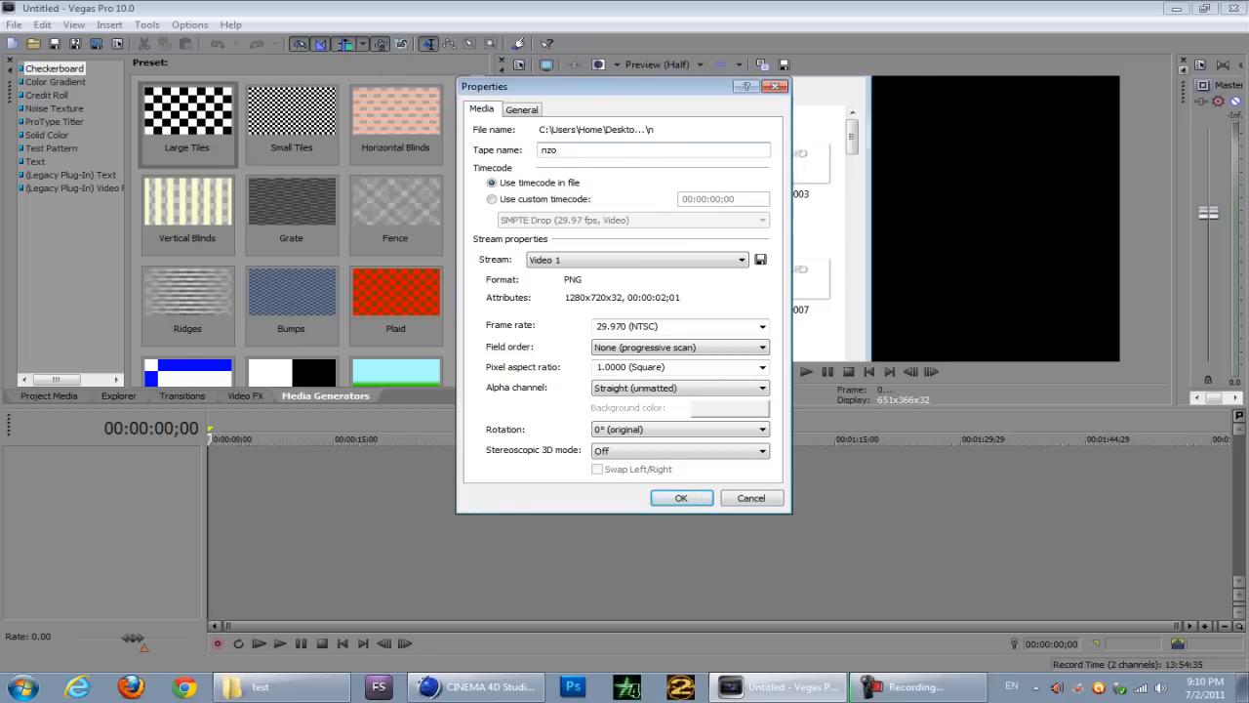
pyautogui.click(681, 498)
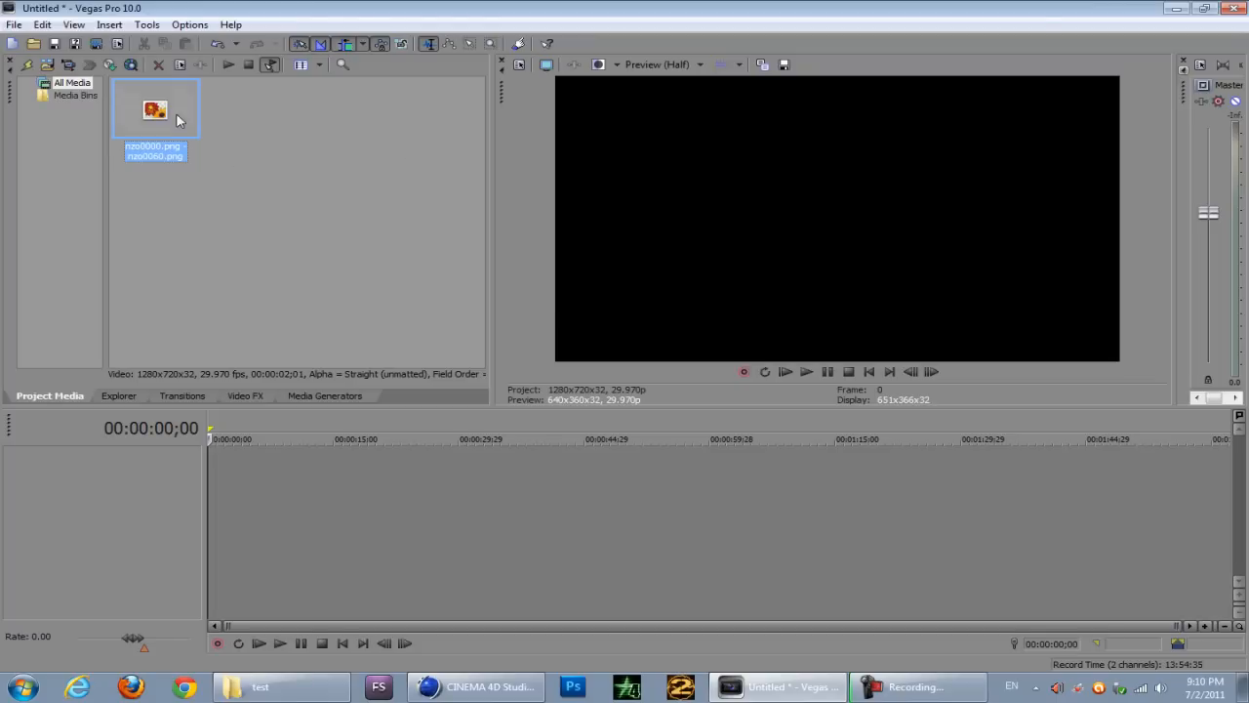
pyautogui.moveTo(176, 112)
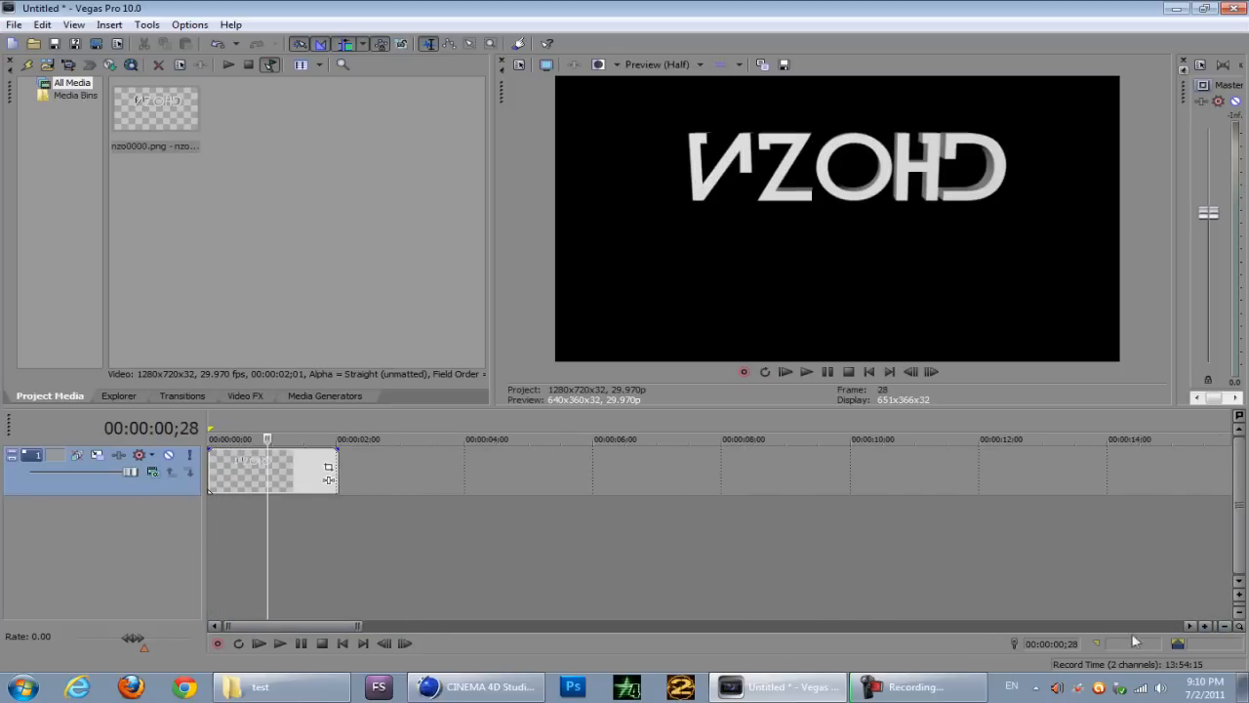
# Play the nzo sequence clip on the timeline to preview the NZOHD animation, then stop
pyautogui.click(806, 371)
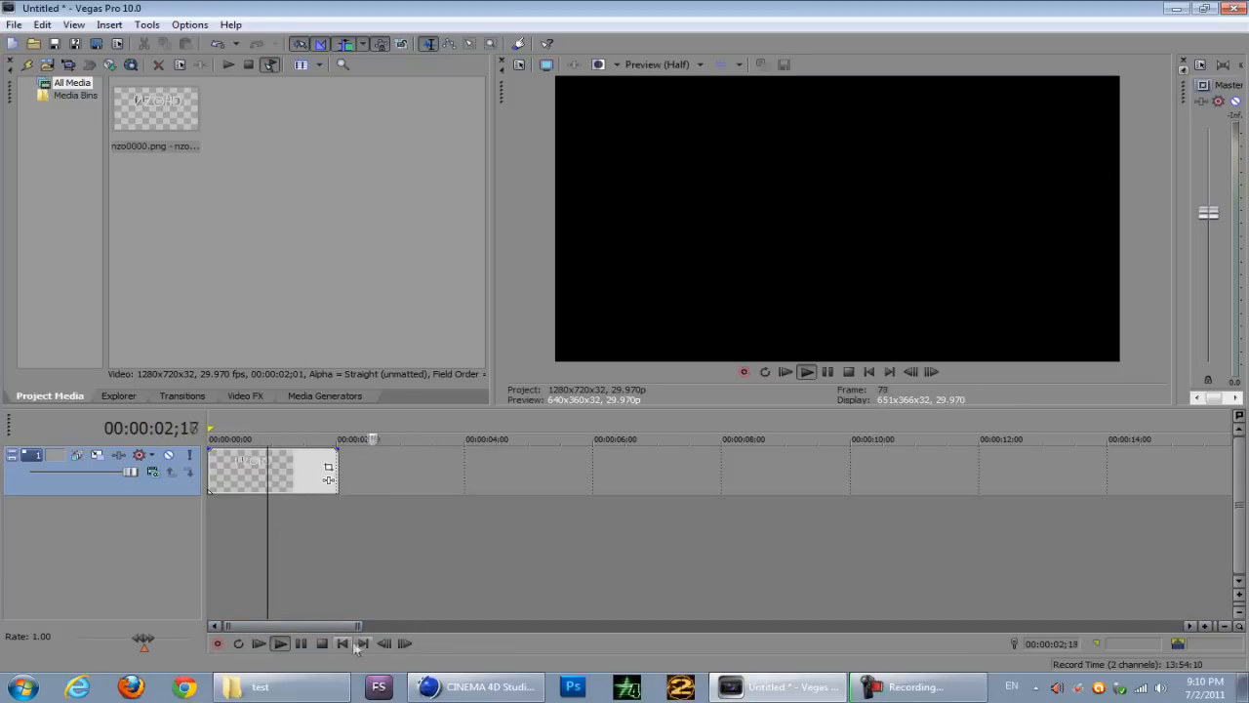
pyautogui.click(182, 396)
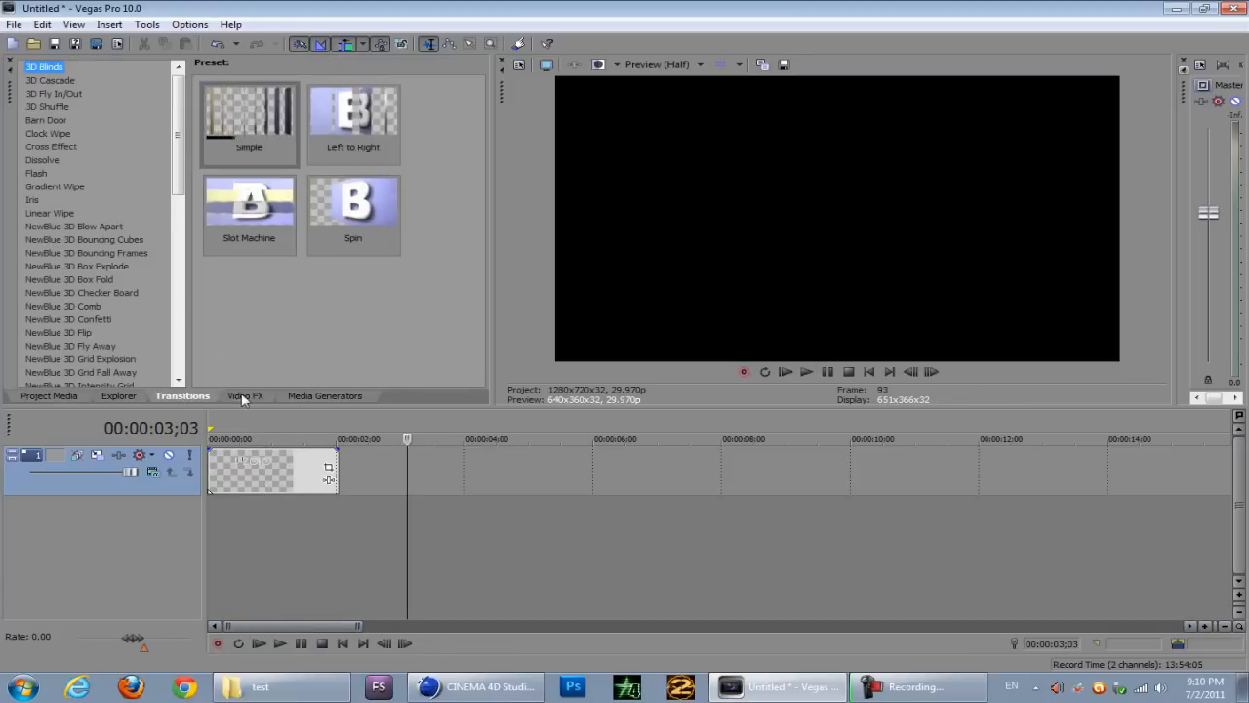
# Place a Linear White to Black Color Gradient on a track below the text and play it back
pyautogui.click(324, 395)
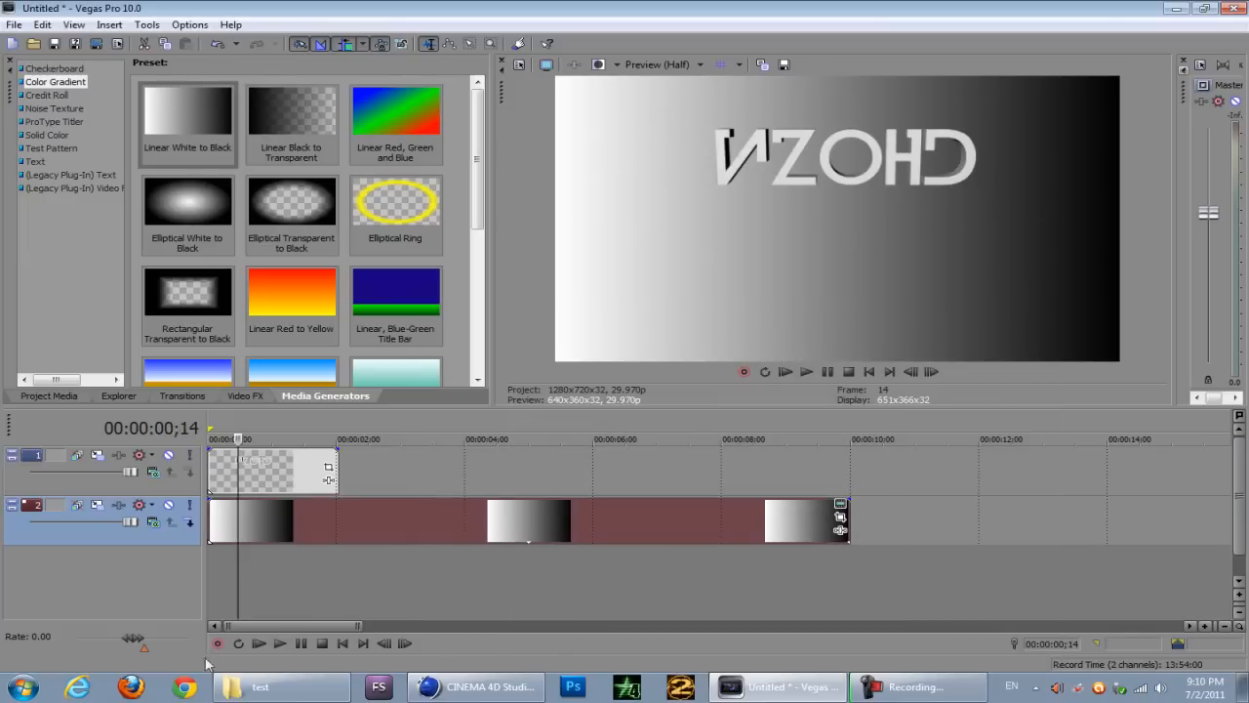
pyautogui.click(280, 643)
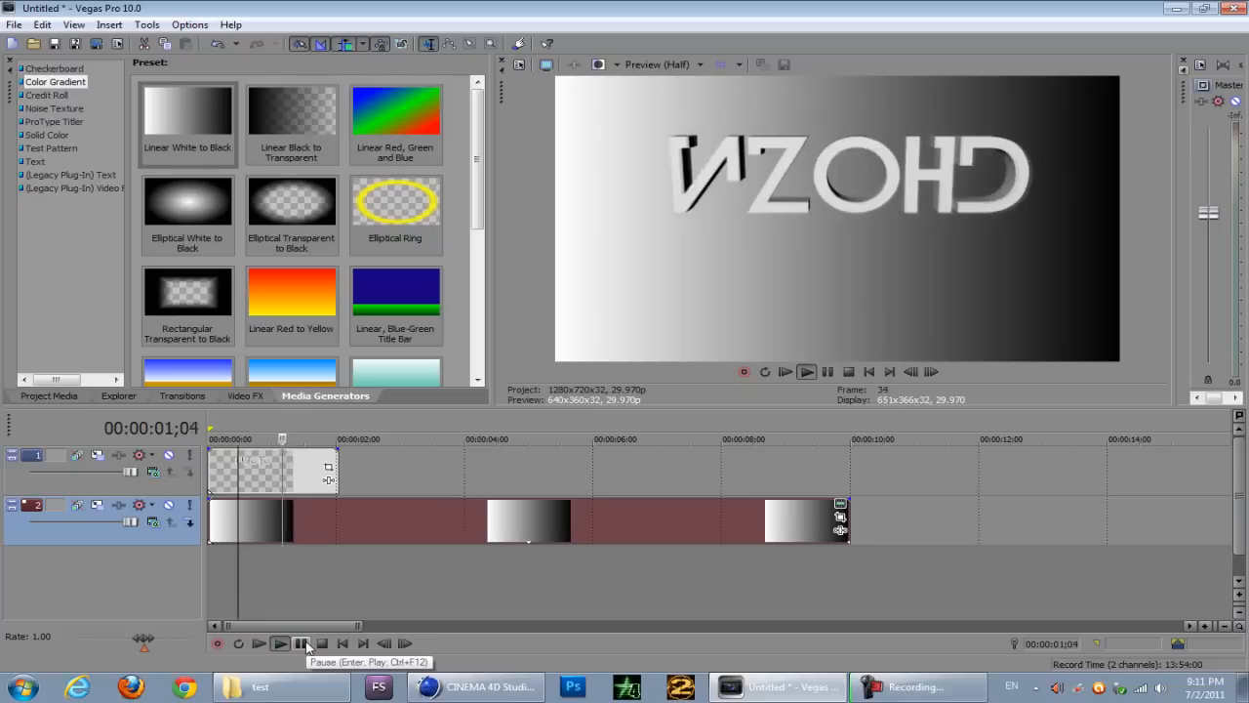